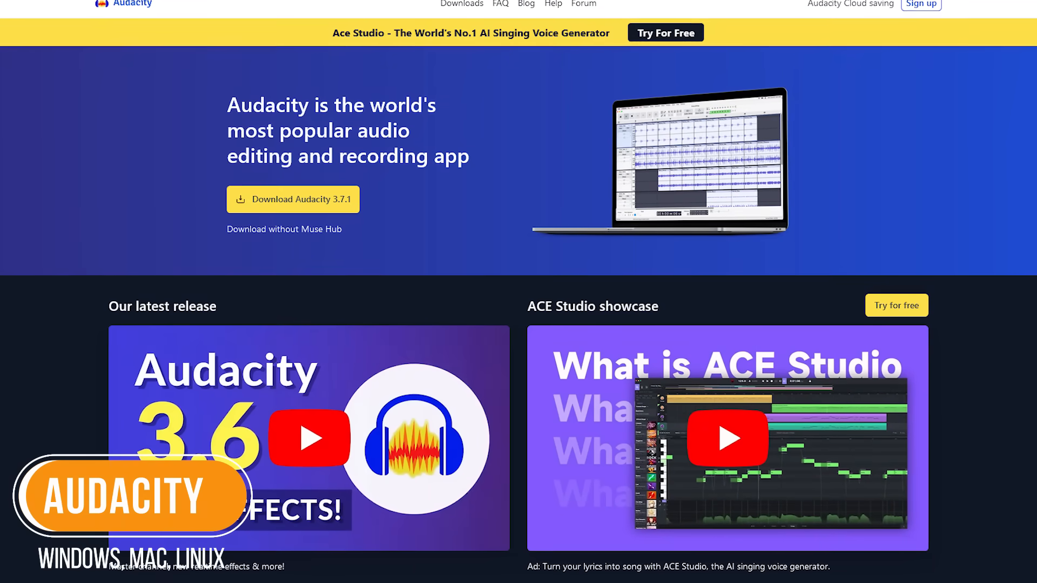
- Scroll the Audacity homepage down to the Features section and the compatible file formats question
scroll(up, 3)
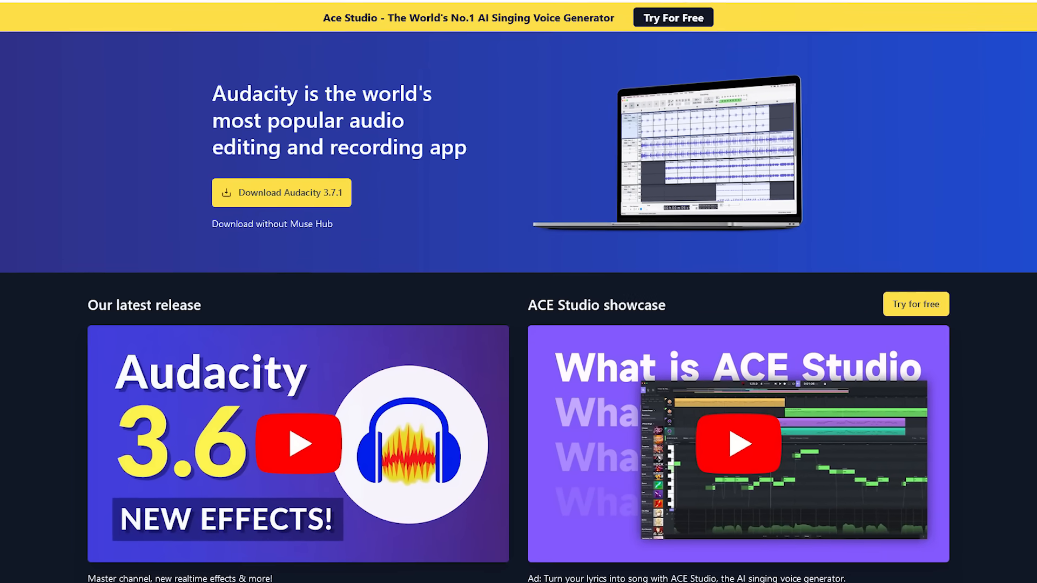
scroll(up, 3)
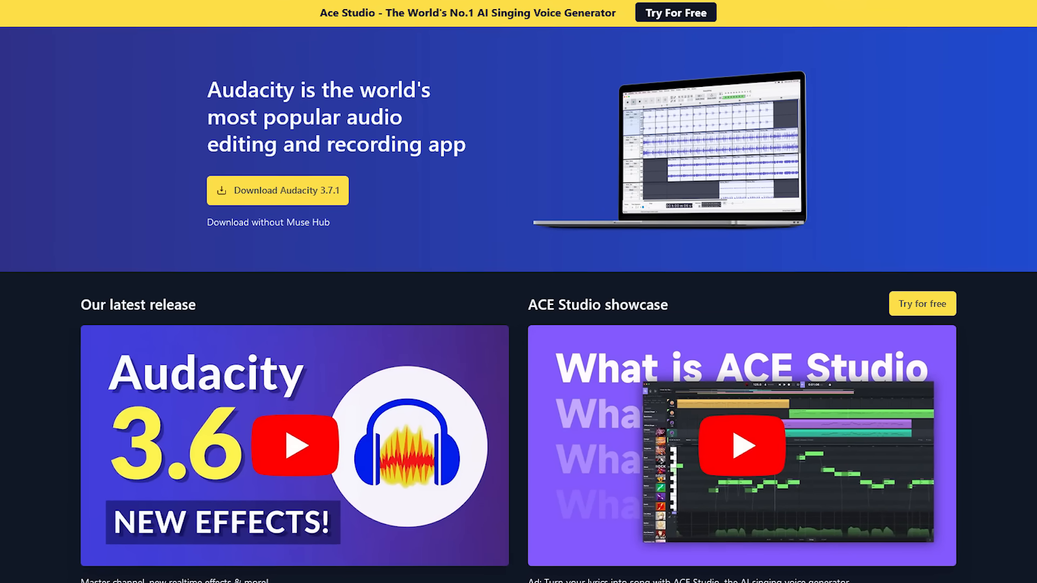
scroll(down, 3)
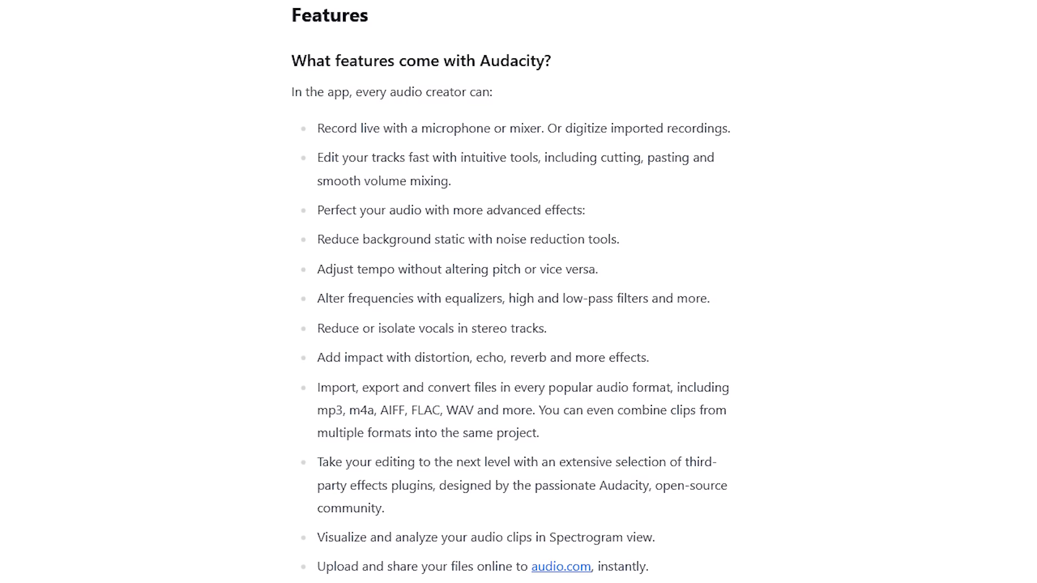
scroll(down, 3)
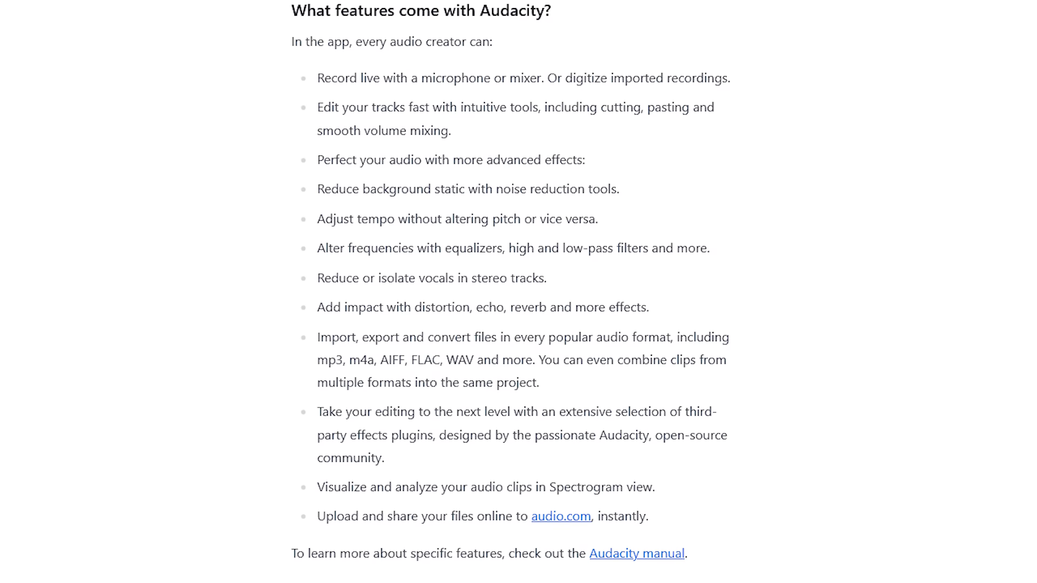
scroll(down, 3)
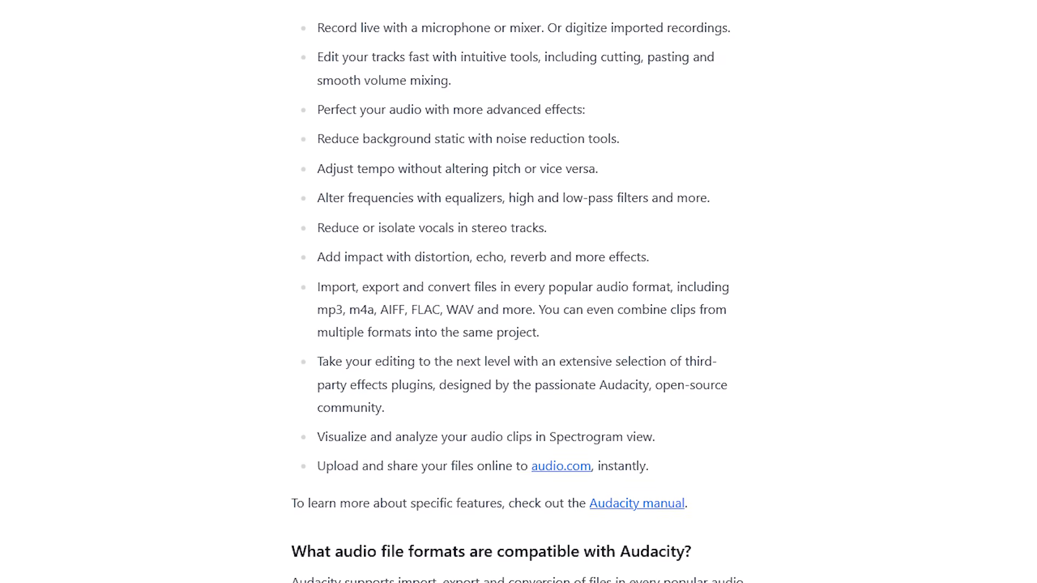
scroll(down, 3)
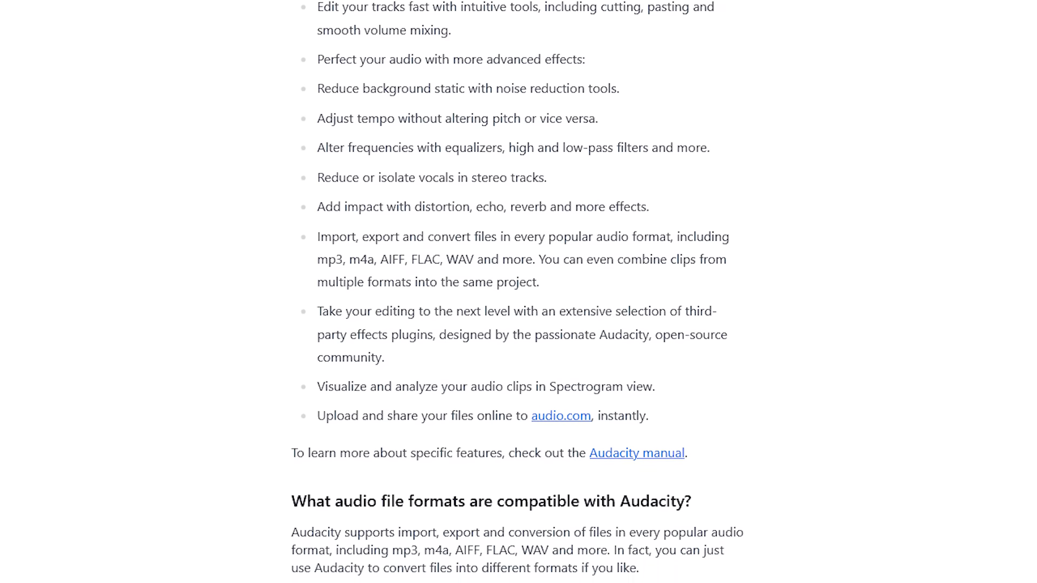
scroll(down, 3)
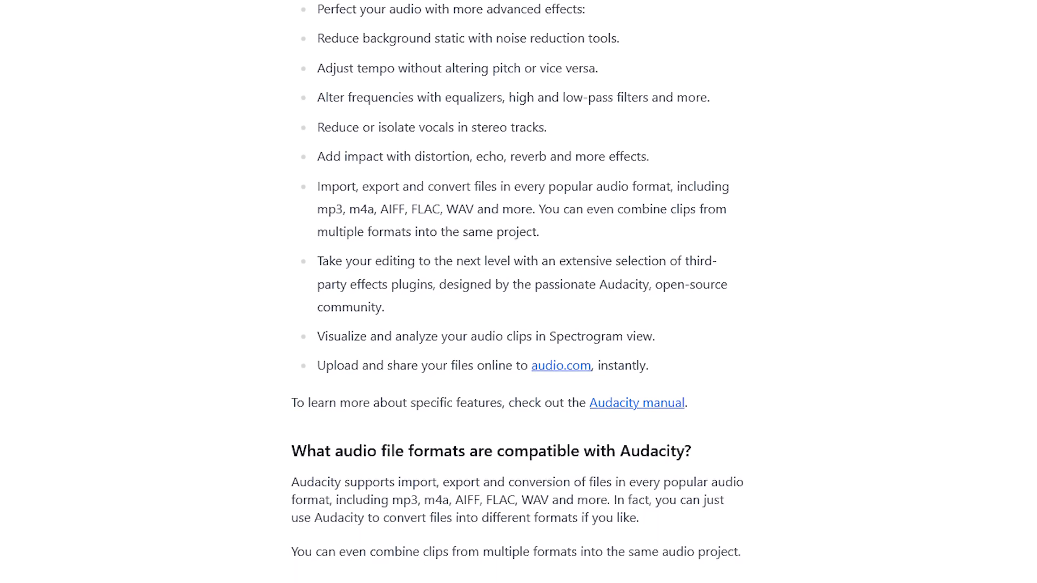
click(11, 21)
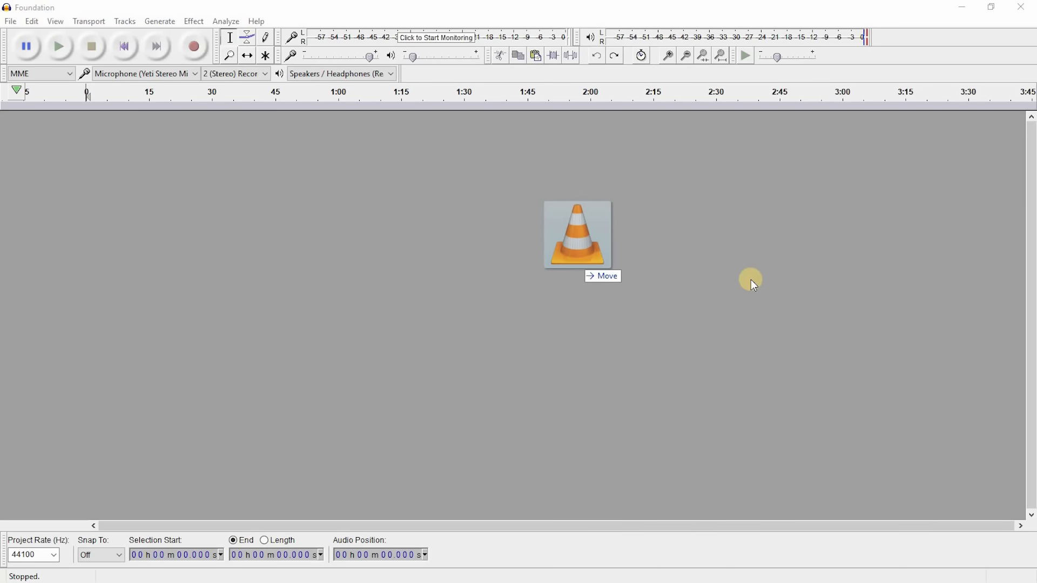
- Browse the View, Generate and Help menus of the Foundation project
click(55, 21)
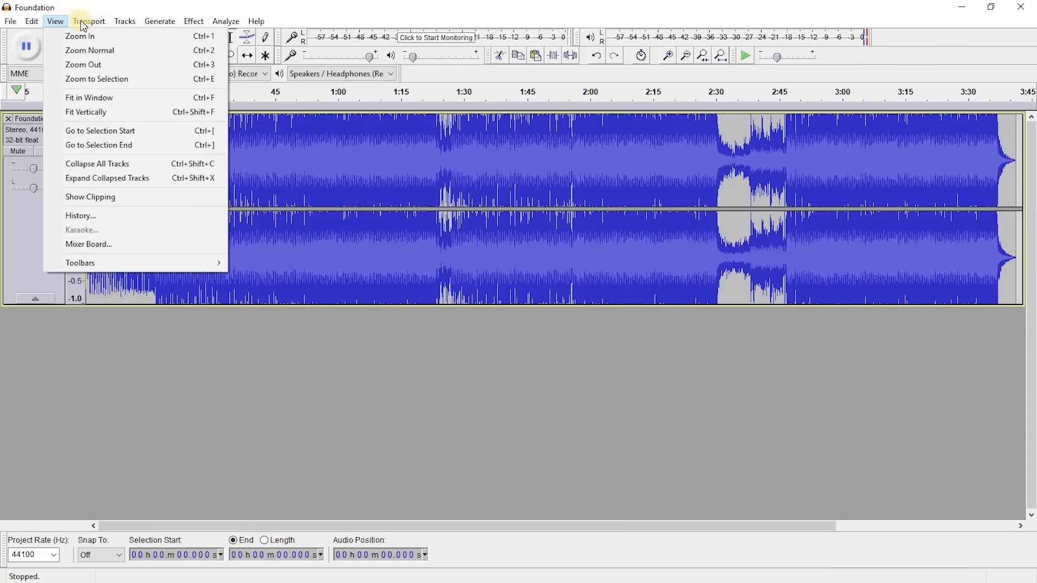
click(159, 21)
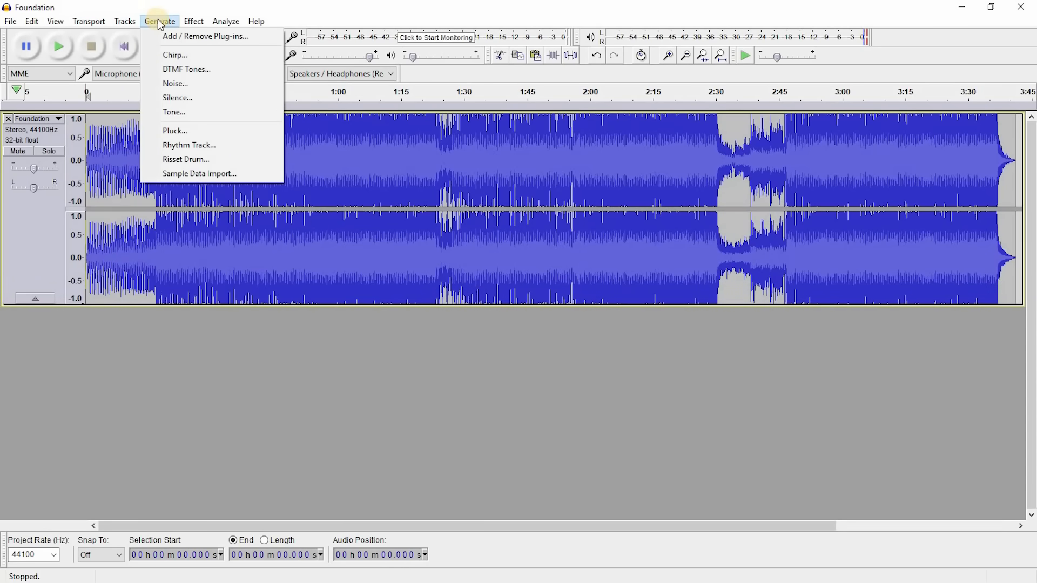
click(193, 21)
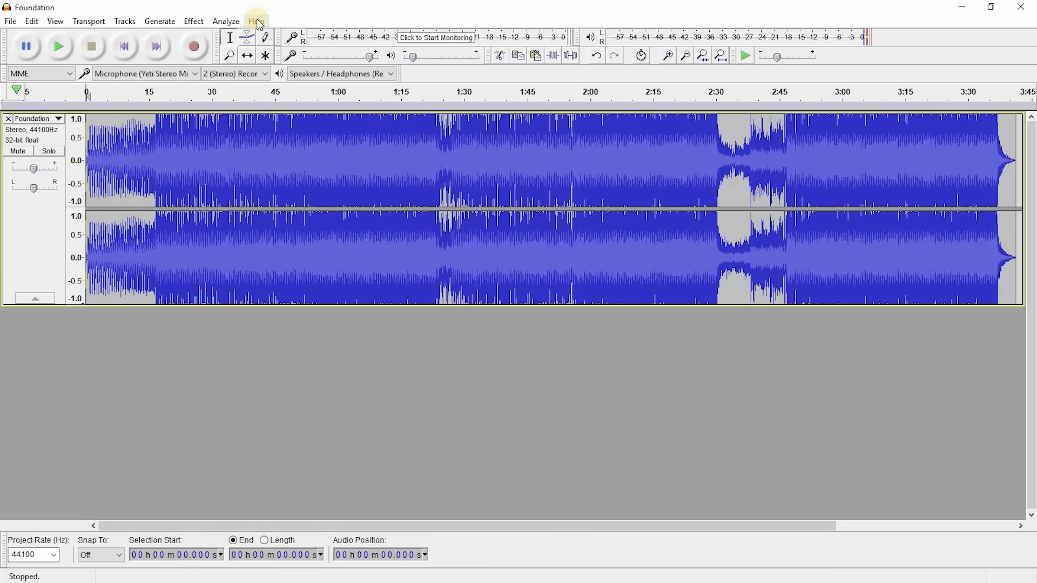
click(256, 21)
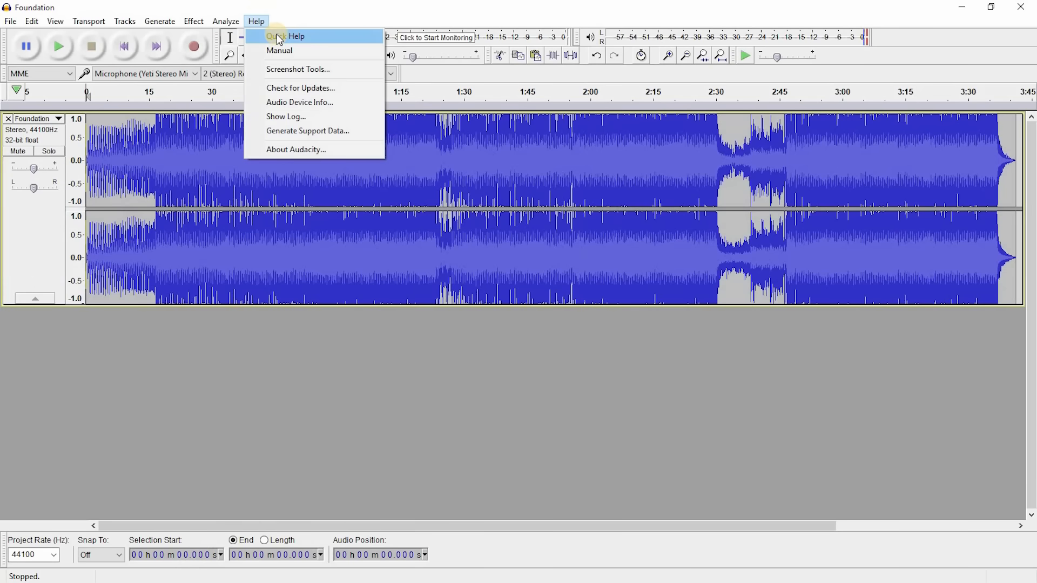
mouse_move(300, 51)
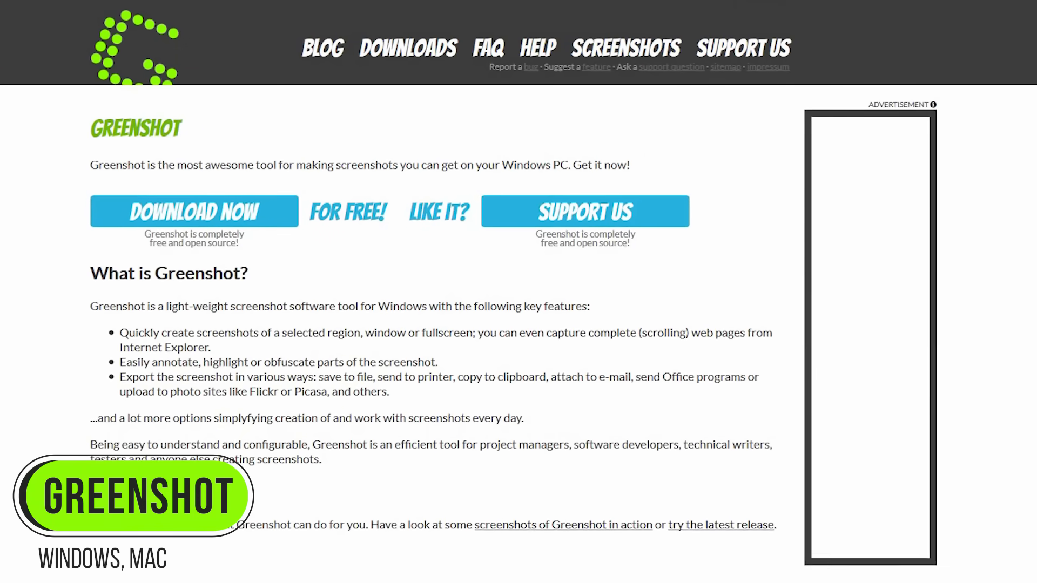
- Scroll through Greenshot's General preferences for language, startup and full-screen, window and region hotkeys
scroll(up, 3)
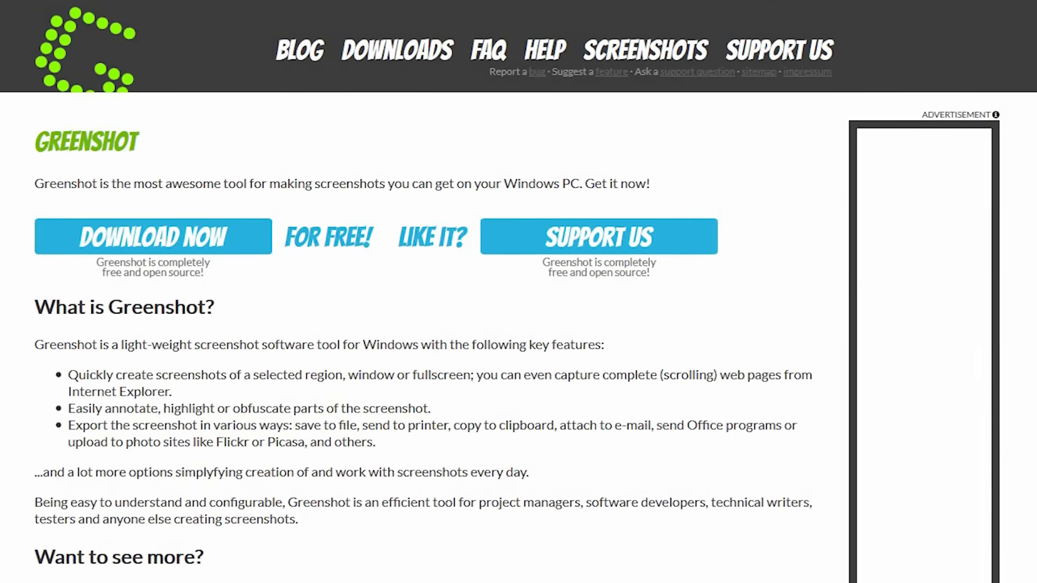
scroll(down, 3)
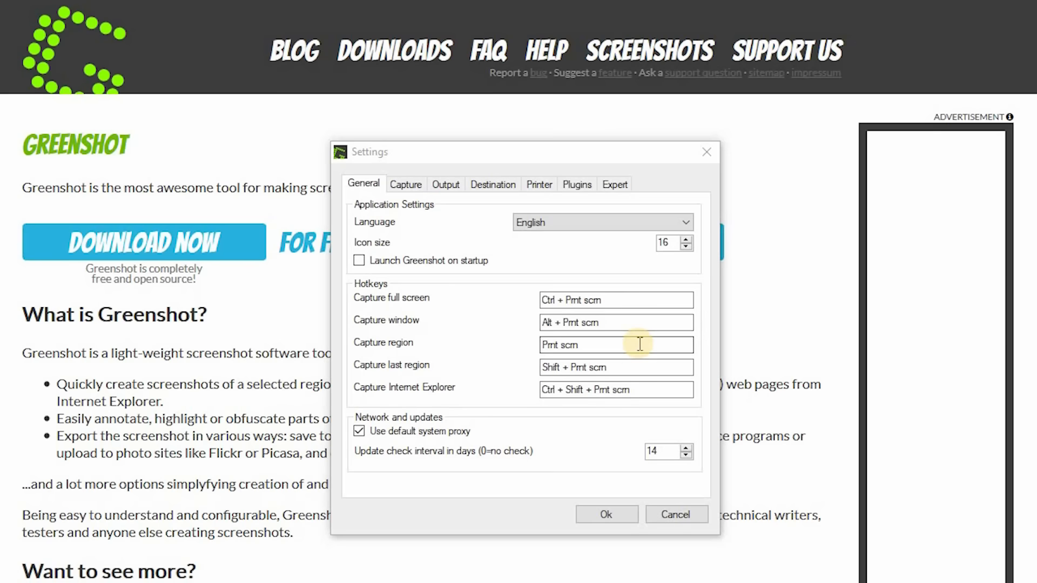
mouse_move(757, 327)
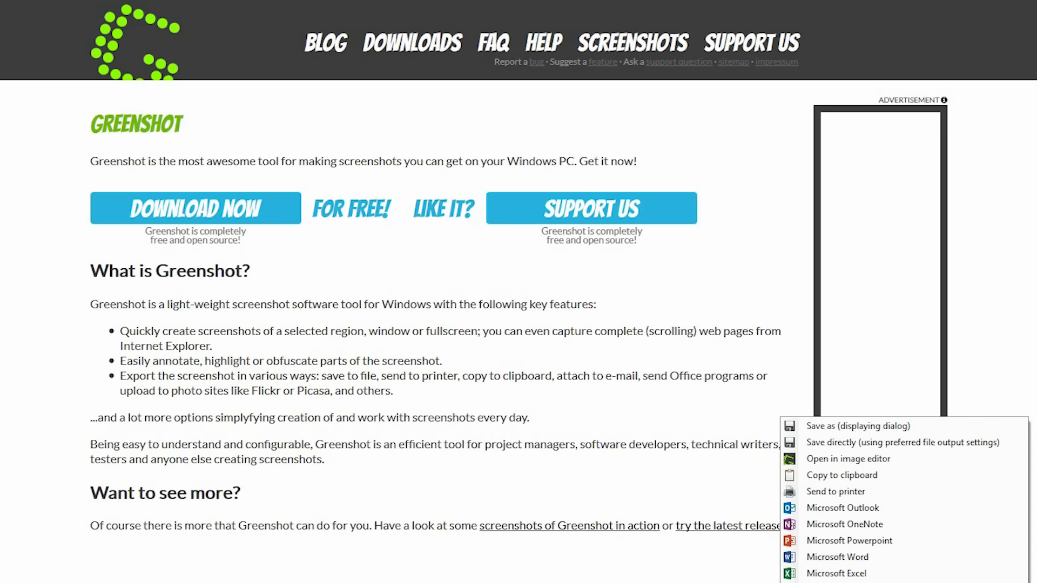
mouse_move(868, 459)
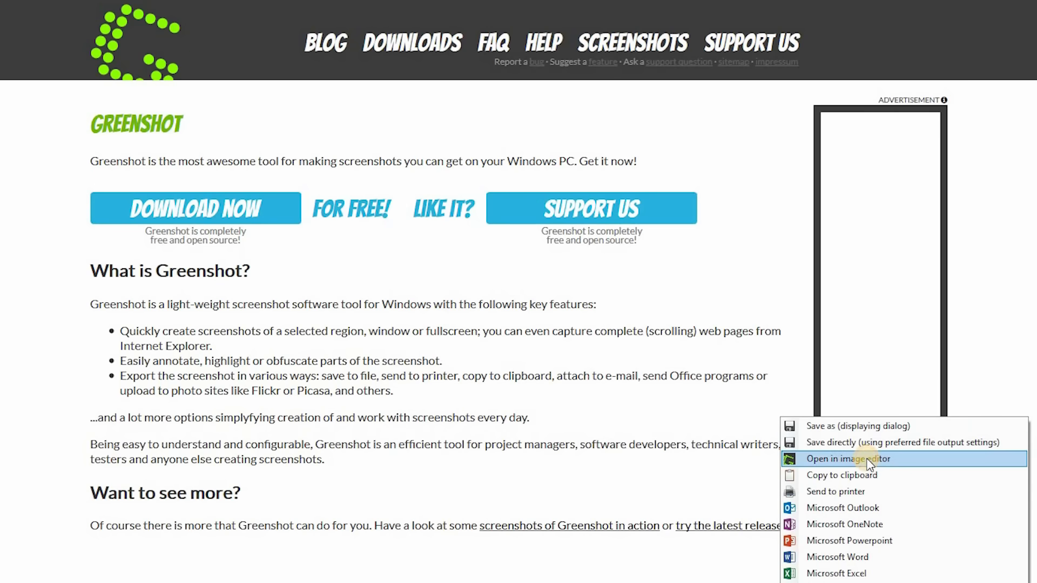
- Choose 'Open in image editor' for the Greenshot home page capture
click(848, 459)
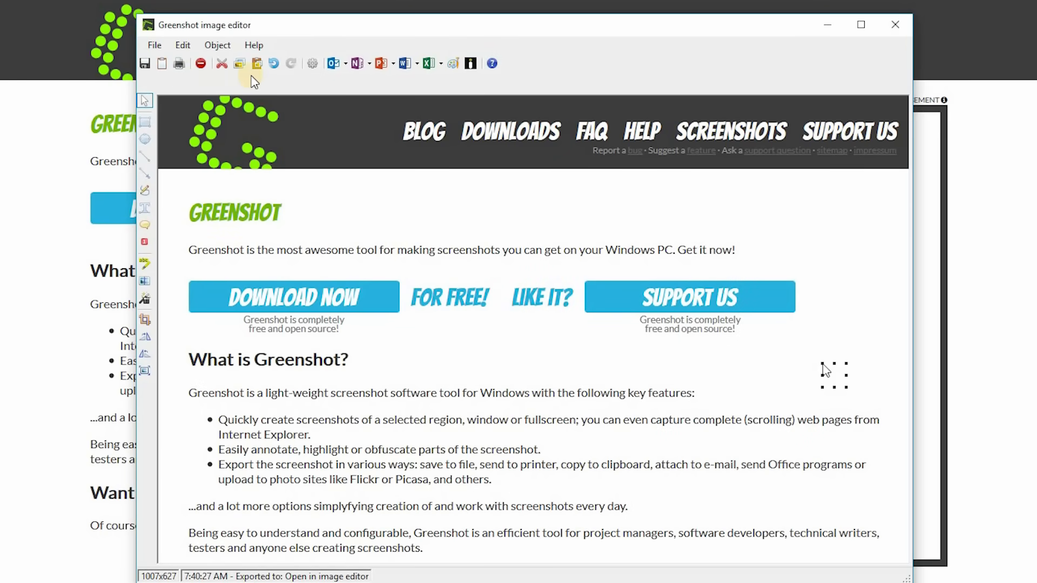
mouse_move(469, 89)
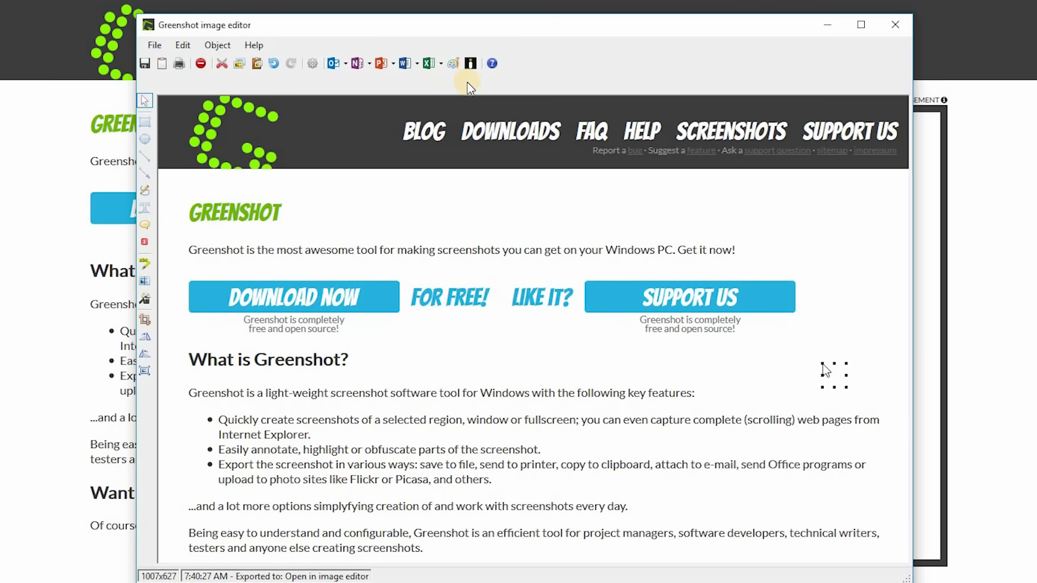
mouse_move(144, 92)
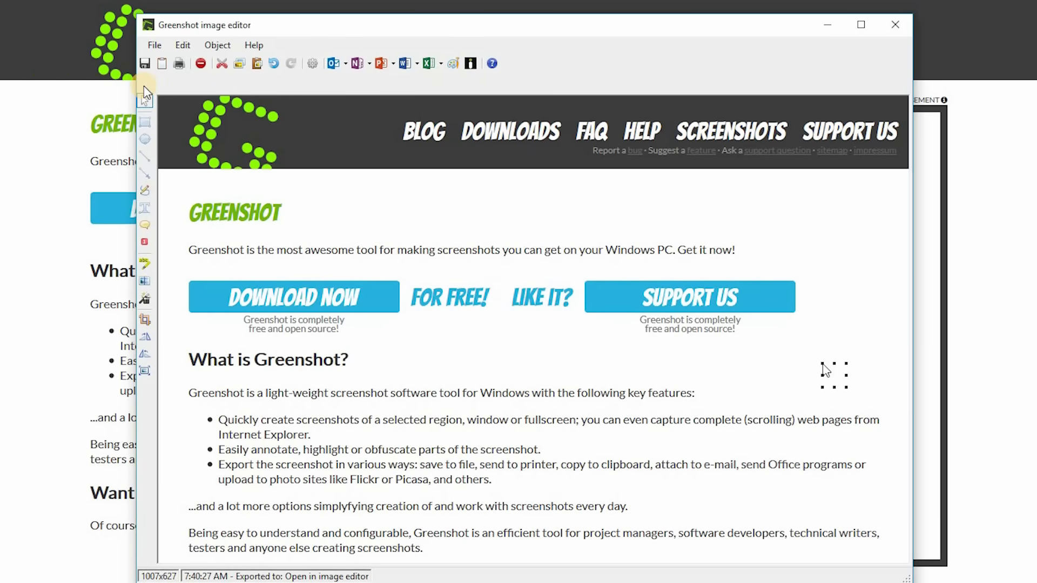
- Draw a red arrow toward Download Now and add an enlarged 'Awesome' text label
click(145, 173)
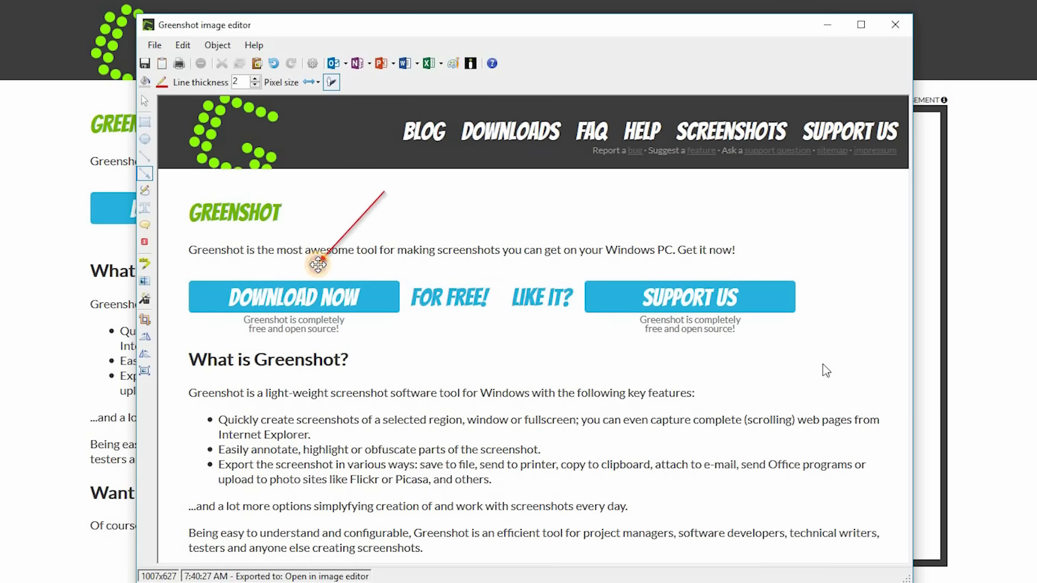
click(144, 208)
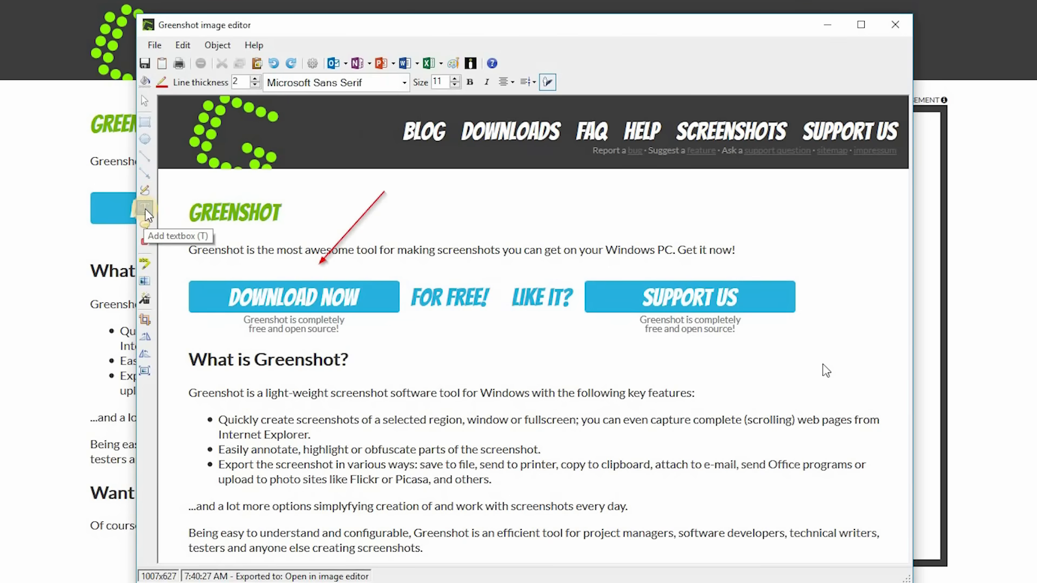
click(145, 208)
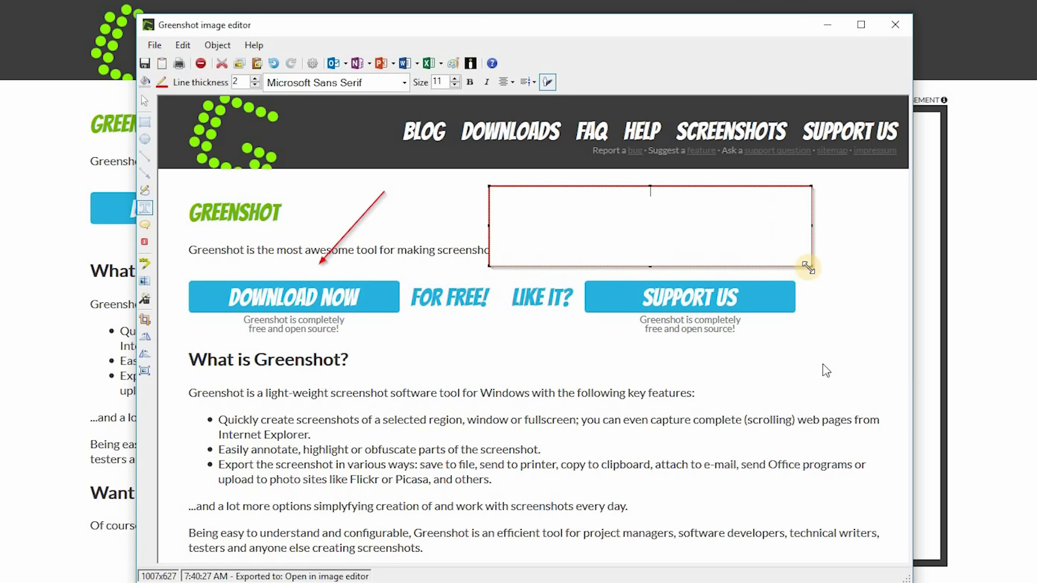
text(Awes)
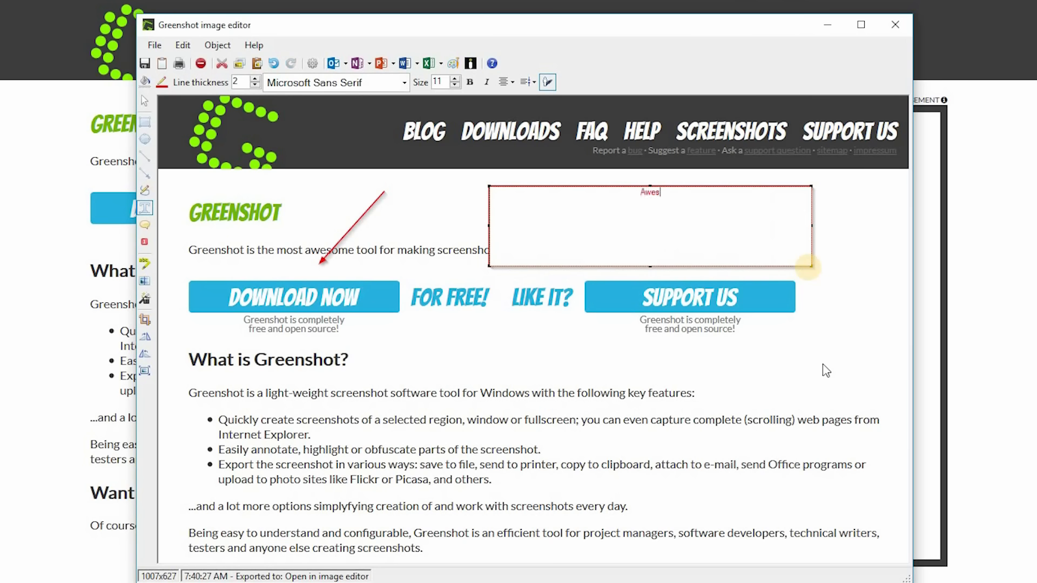
text(ome)
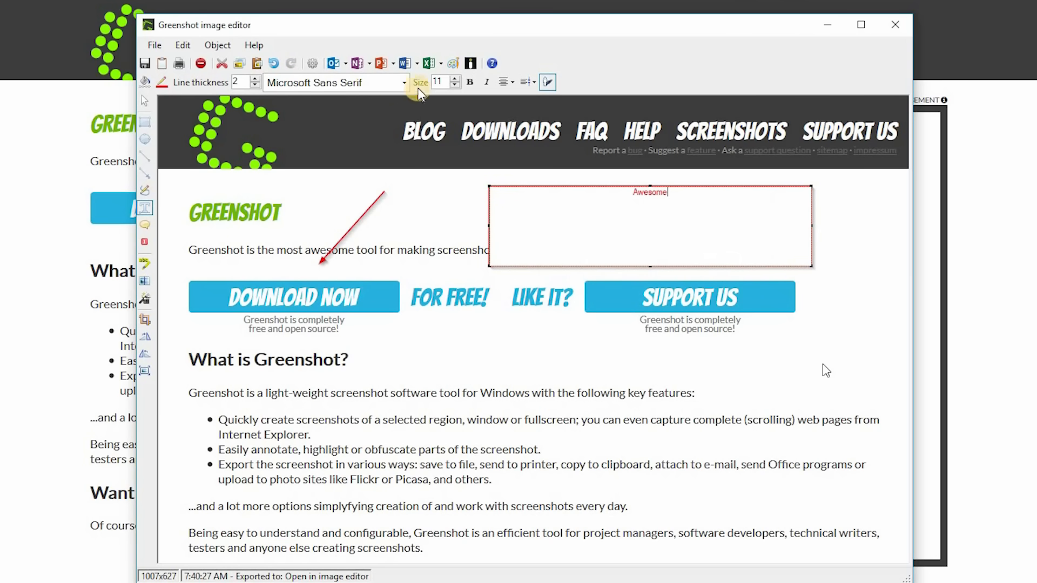
click(453, 79)
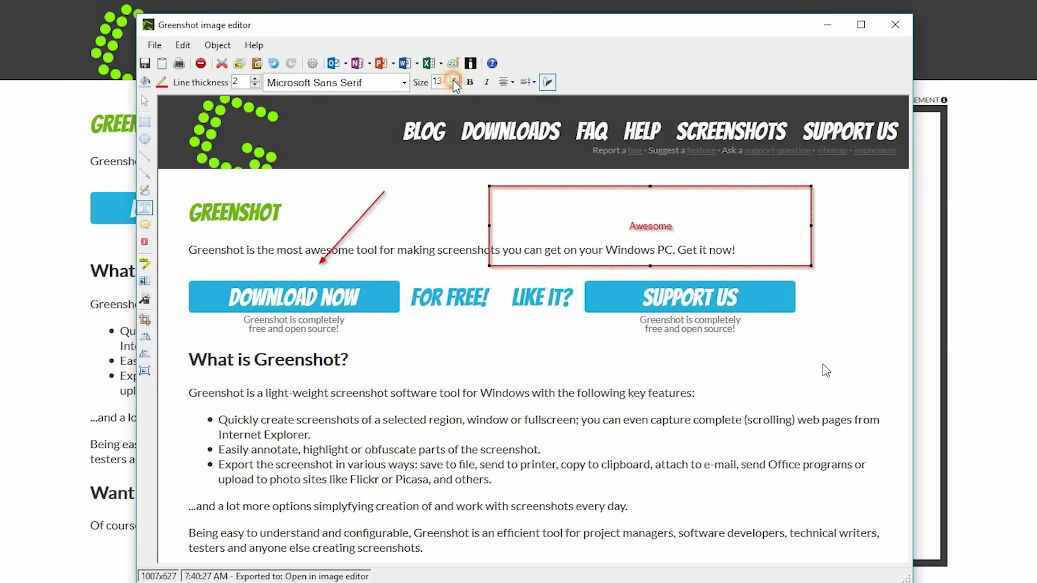
click(454, 79)
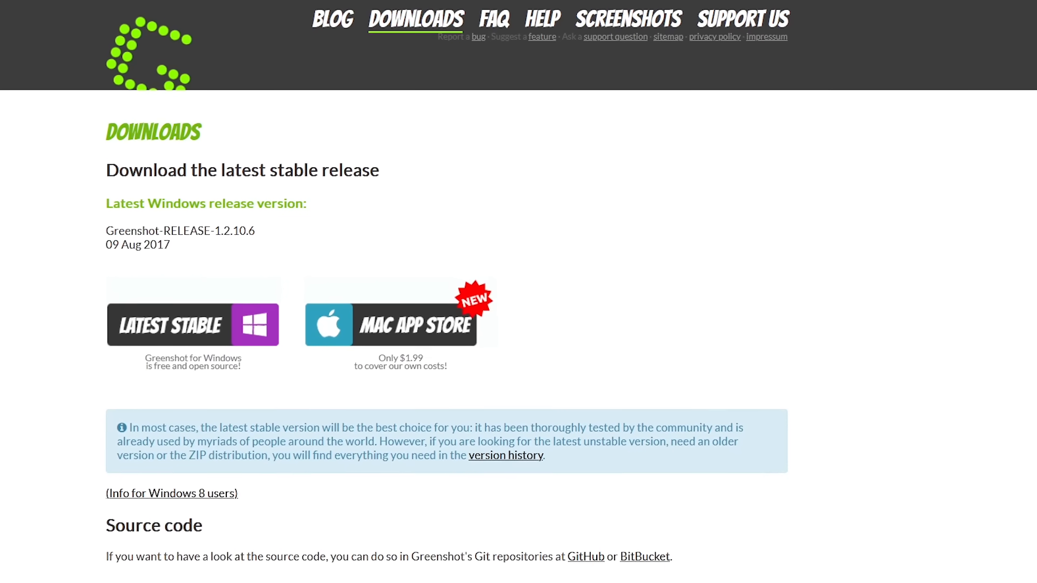
- Open the Mac App Store listing from Greenshot's Downloads page
scroll(down, 3)
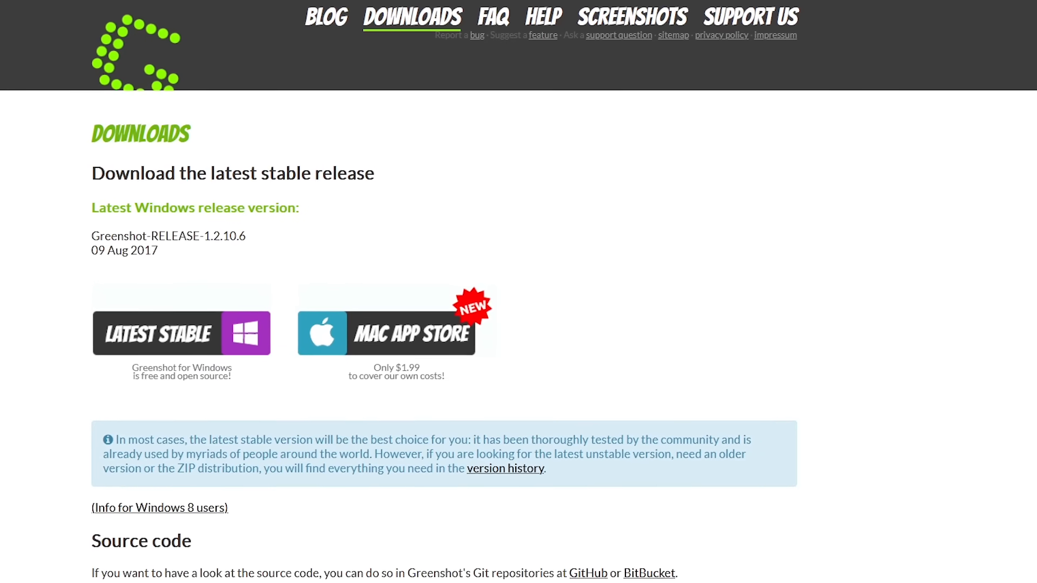
click(394, 333)
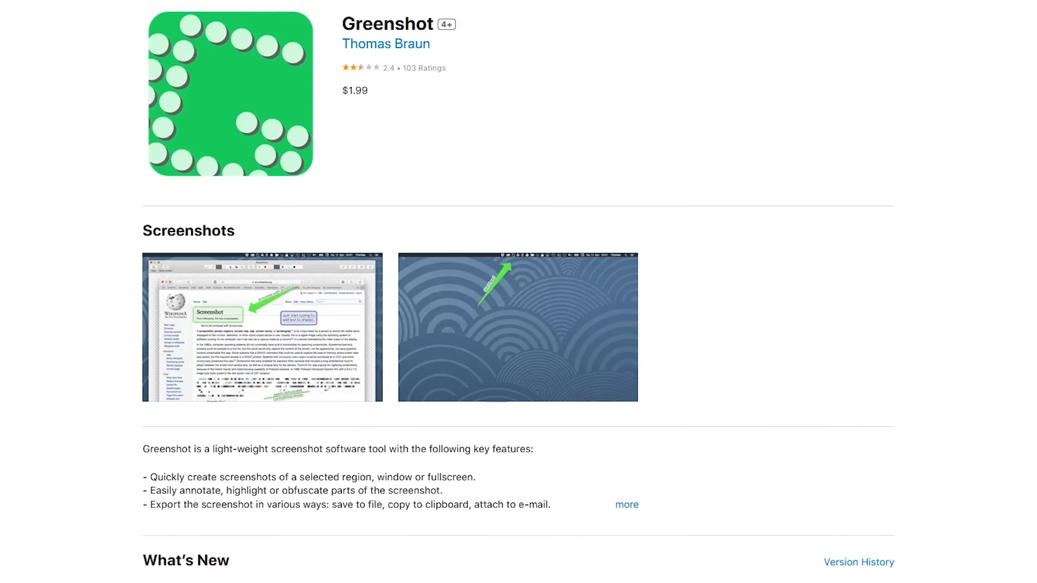
scroll(down, 3)
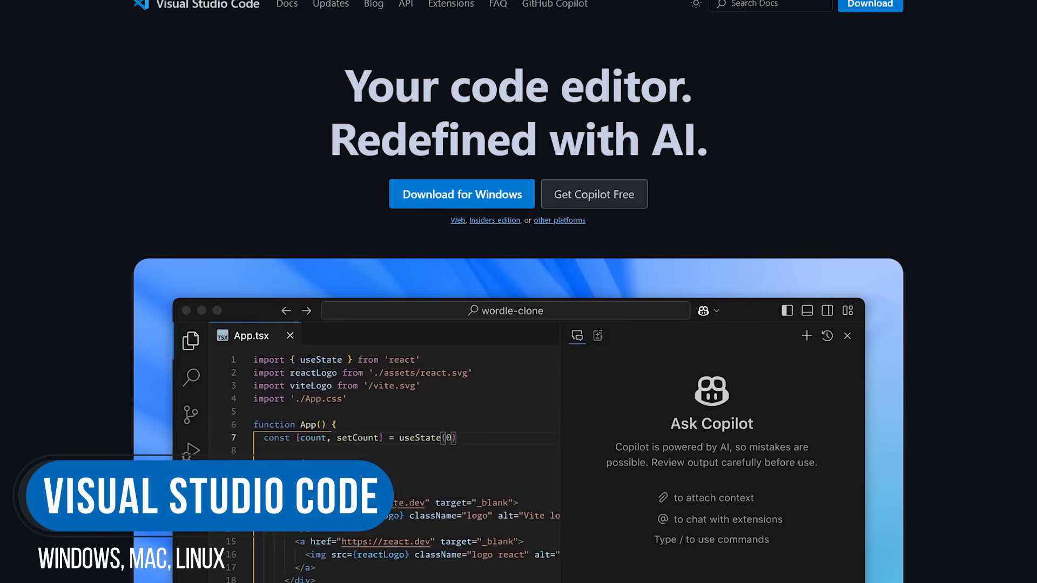
- Scroll the VS Code homepage to the 'Git commands built-in' and 'Extensible and customizable' sections
scroll(down, 3)
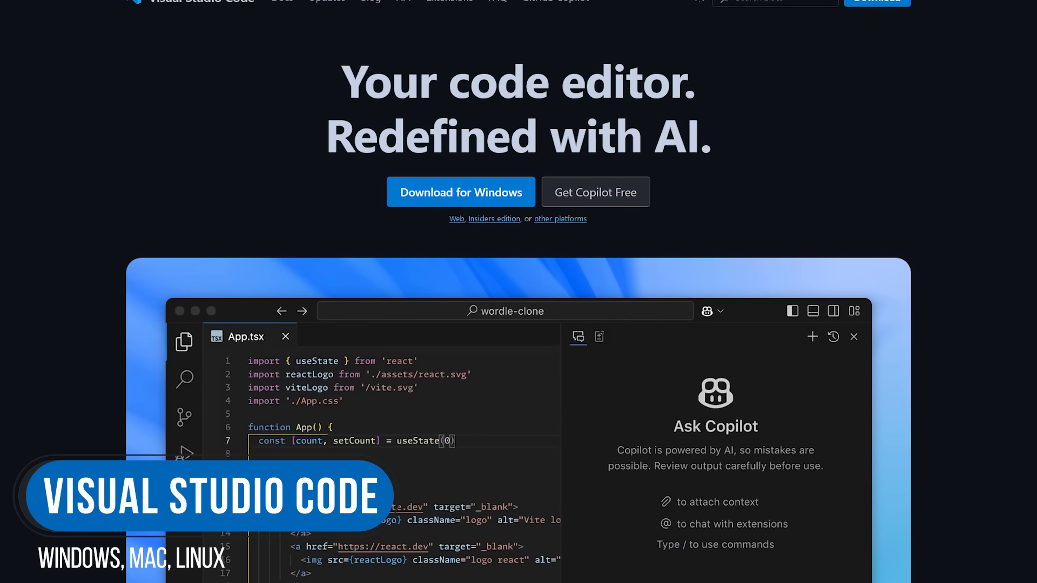
scroll(down, 3)
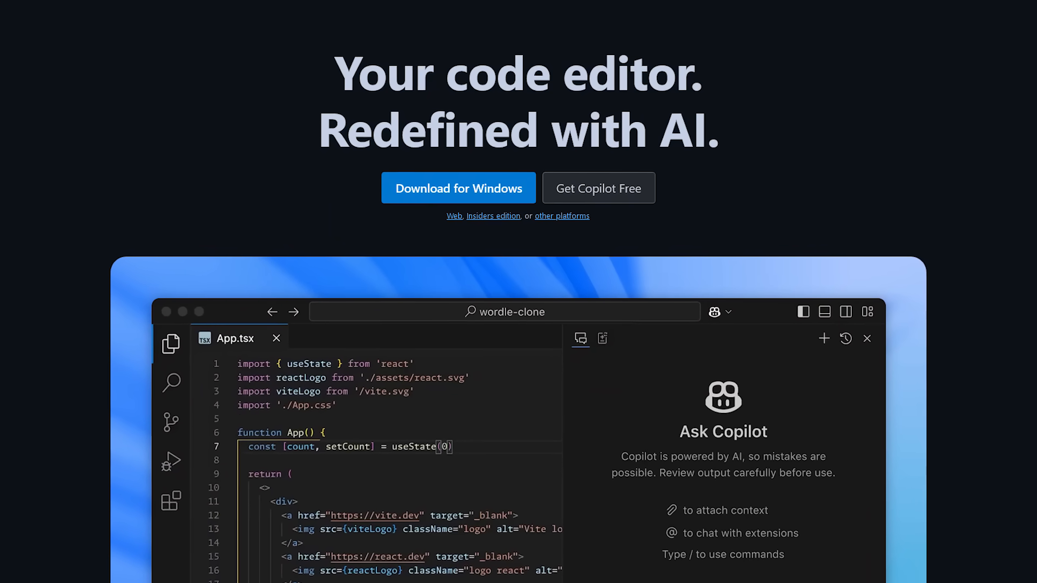
scroll(down, 3)
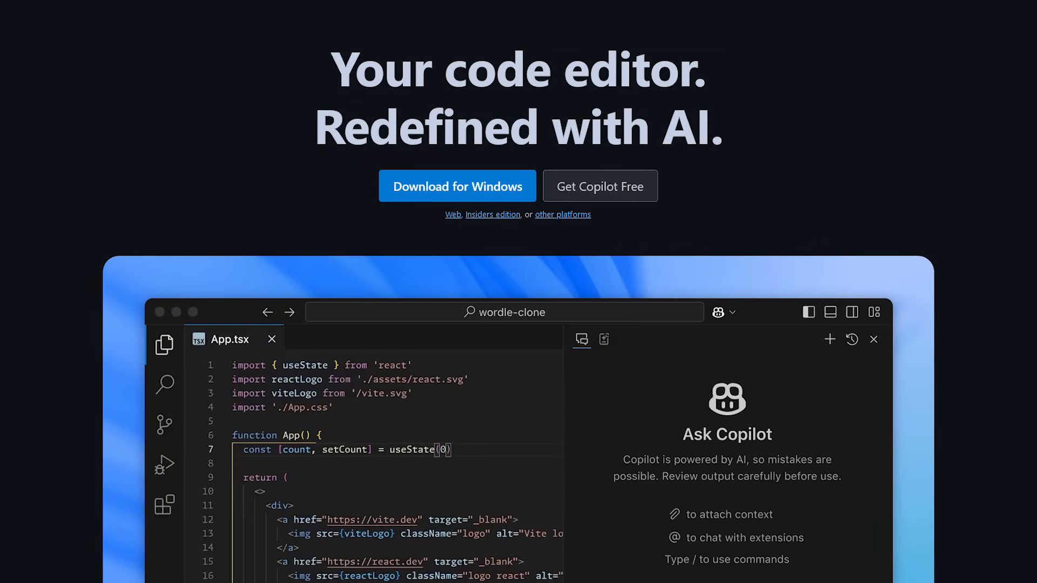
scroll(down, 3)
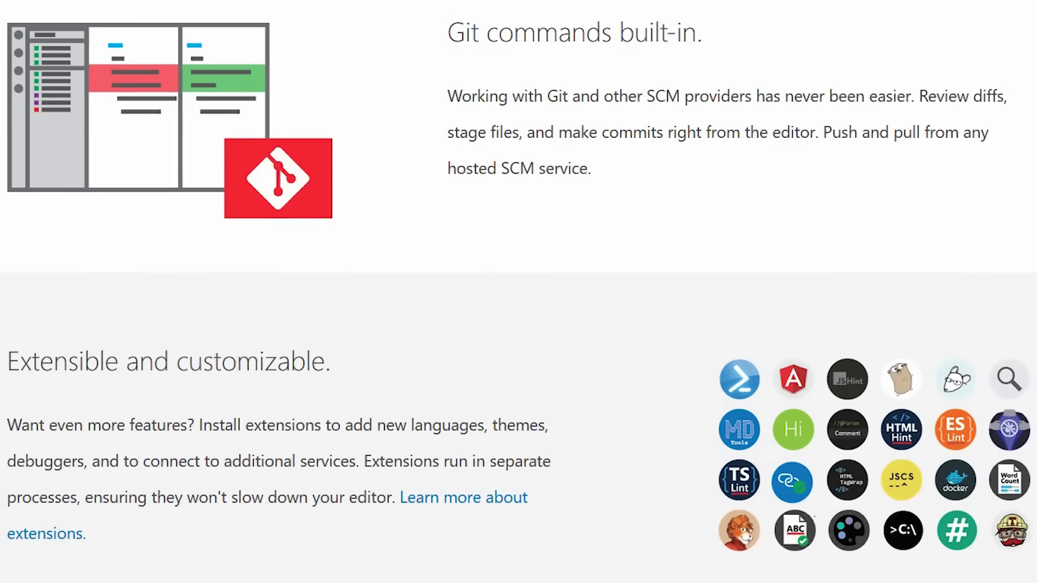
scroll(down, 3)
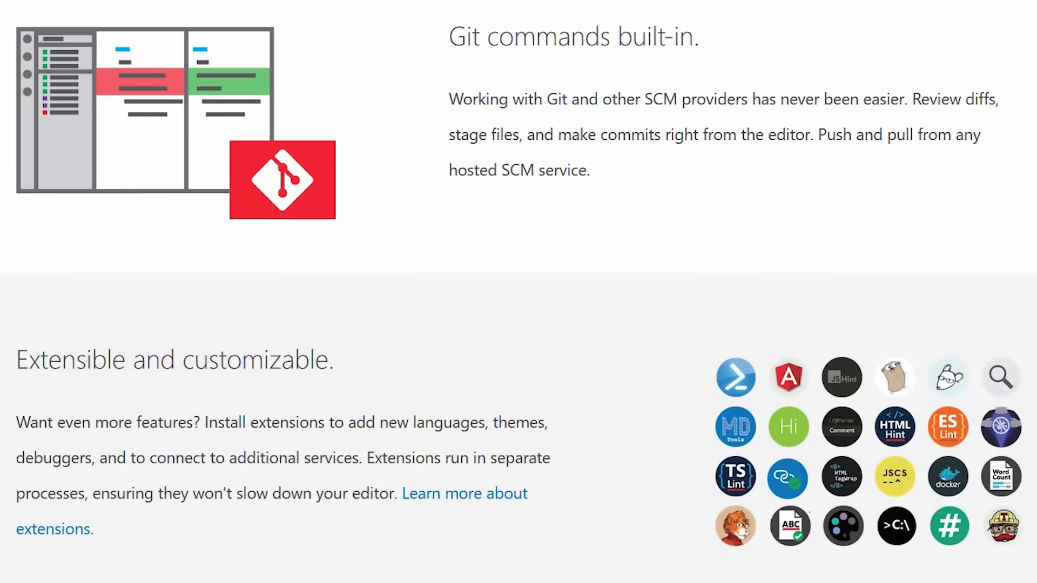
scroll(down, 3)
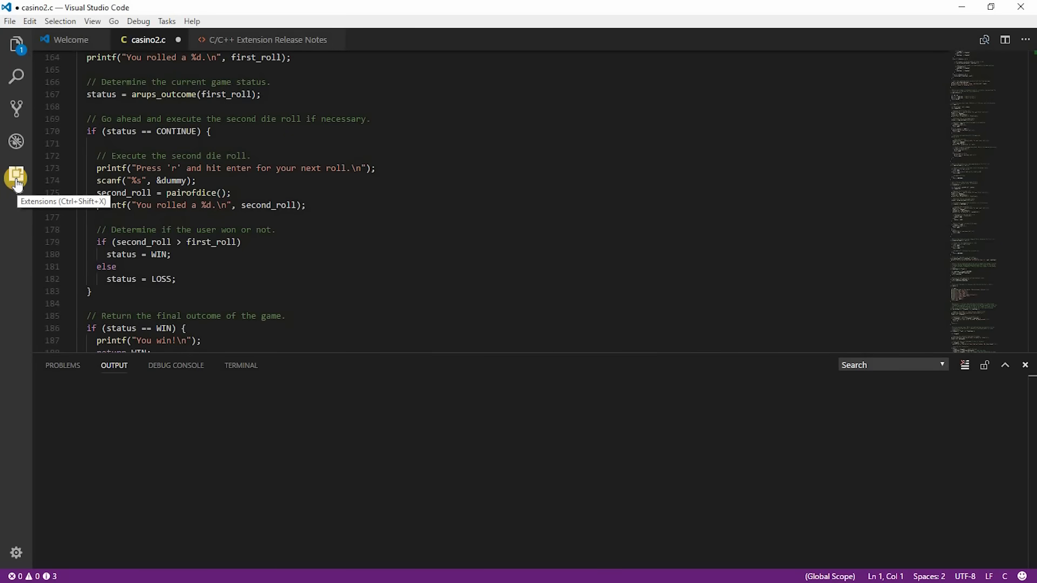
- Search Extensions for 'ruby', install the Ruby extension, and reload the editor
click(15, 177)
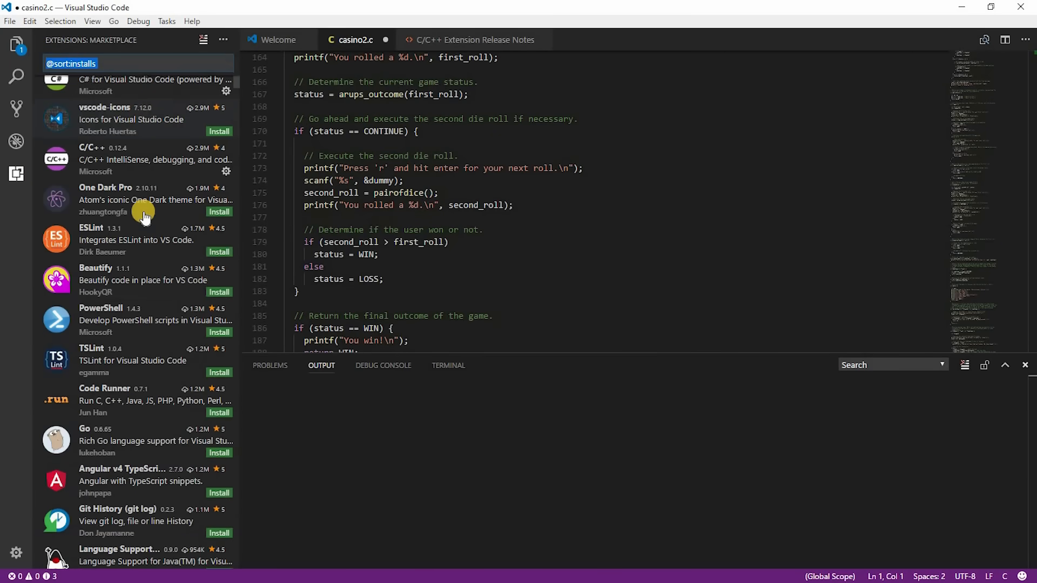
scroll(down, 3)
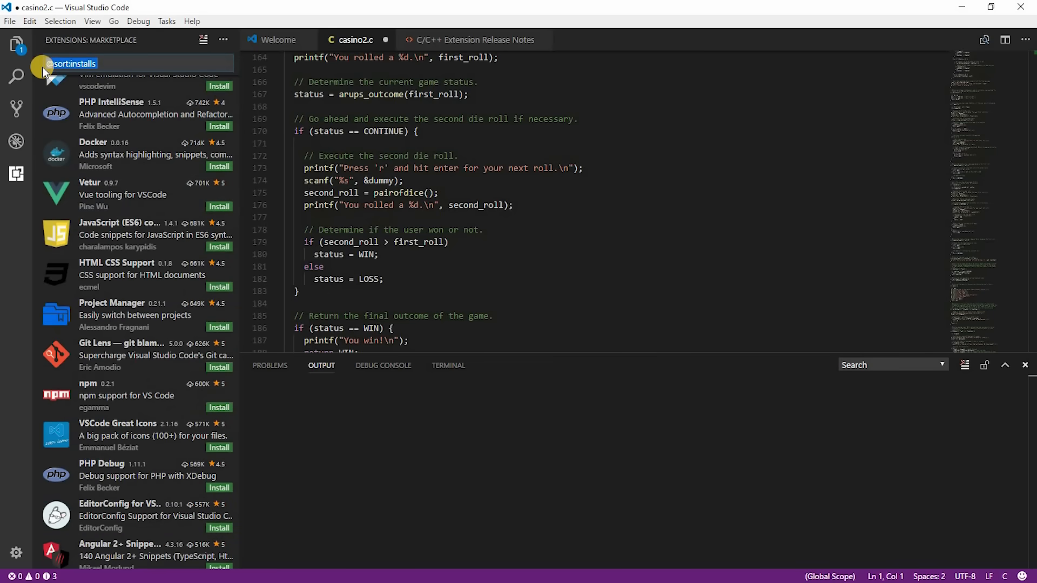
text(ruby)
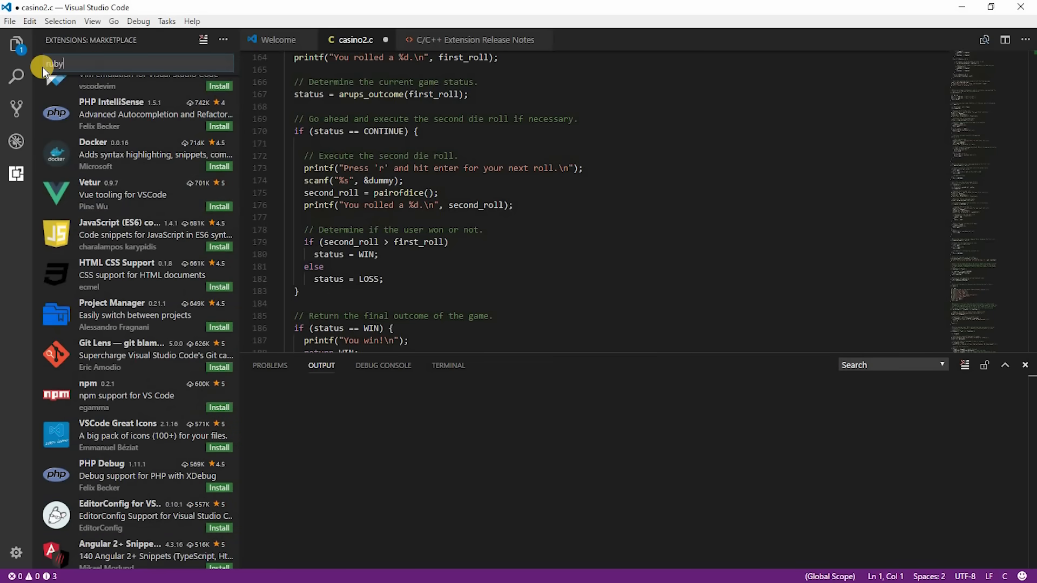
text(ruby)
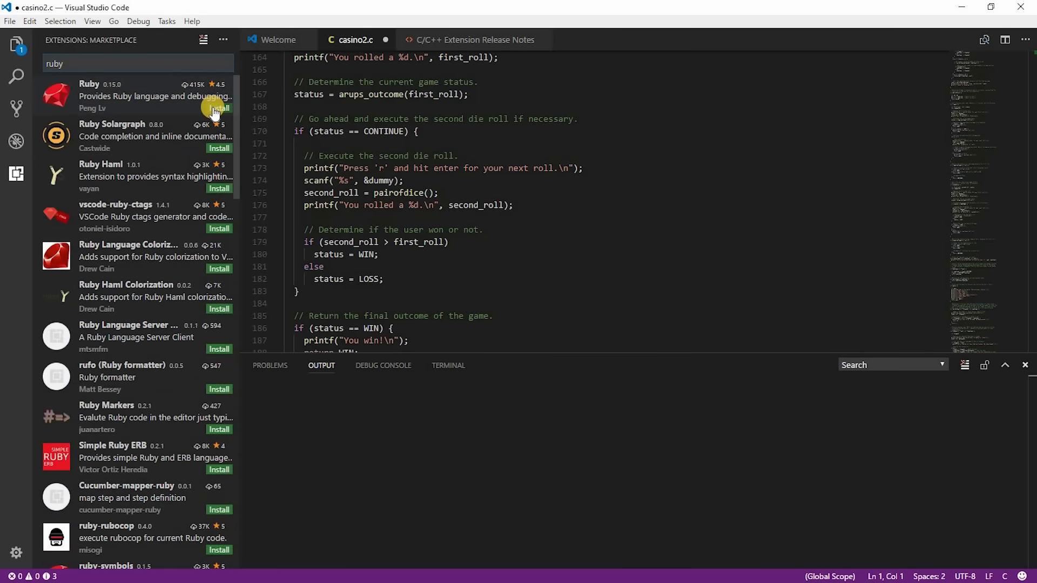
click(218, 108)
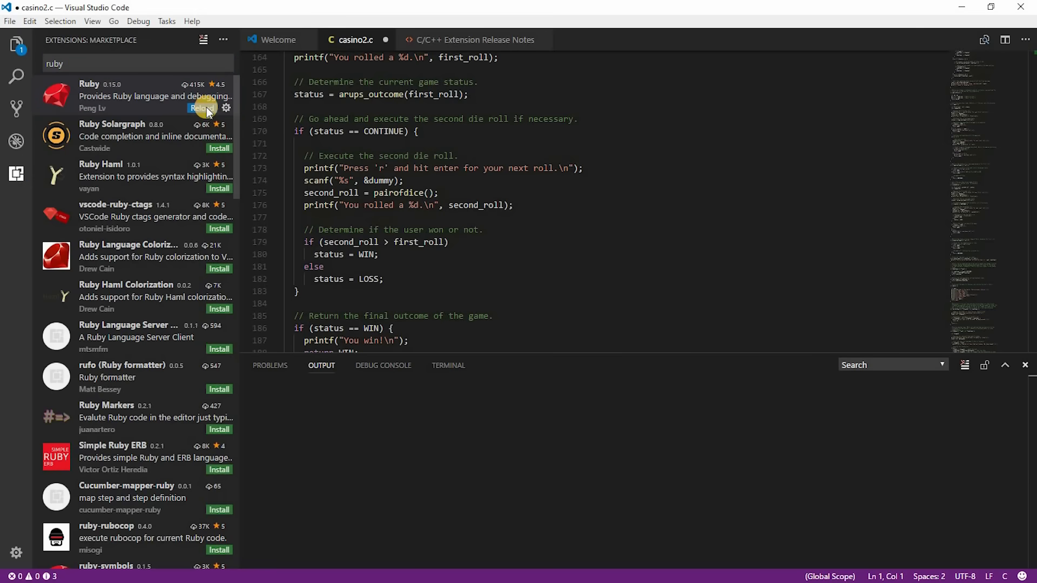
click(202, 108)
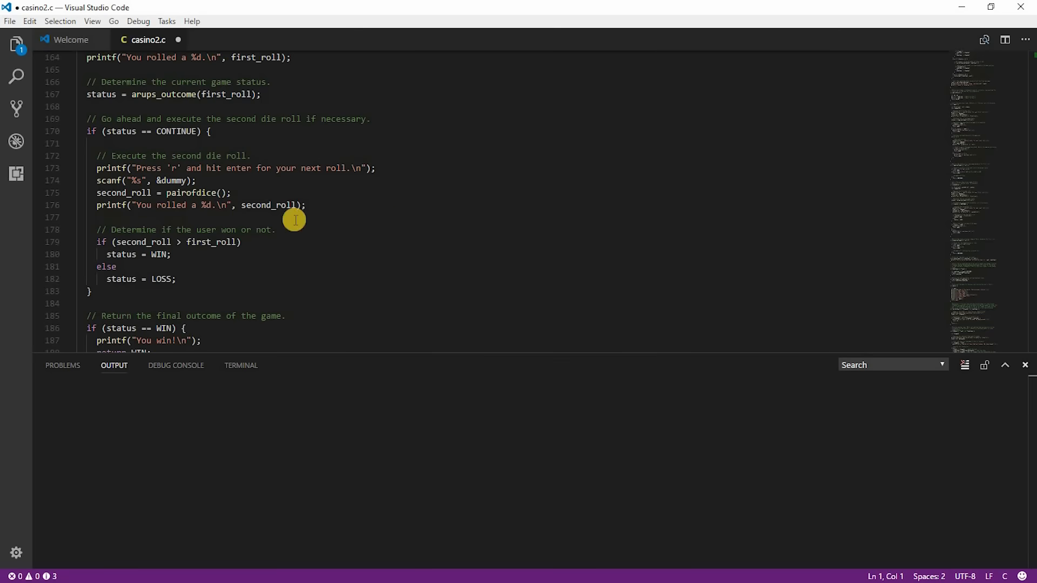
mouse_move(439, 222)
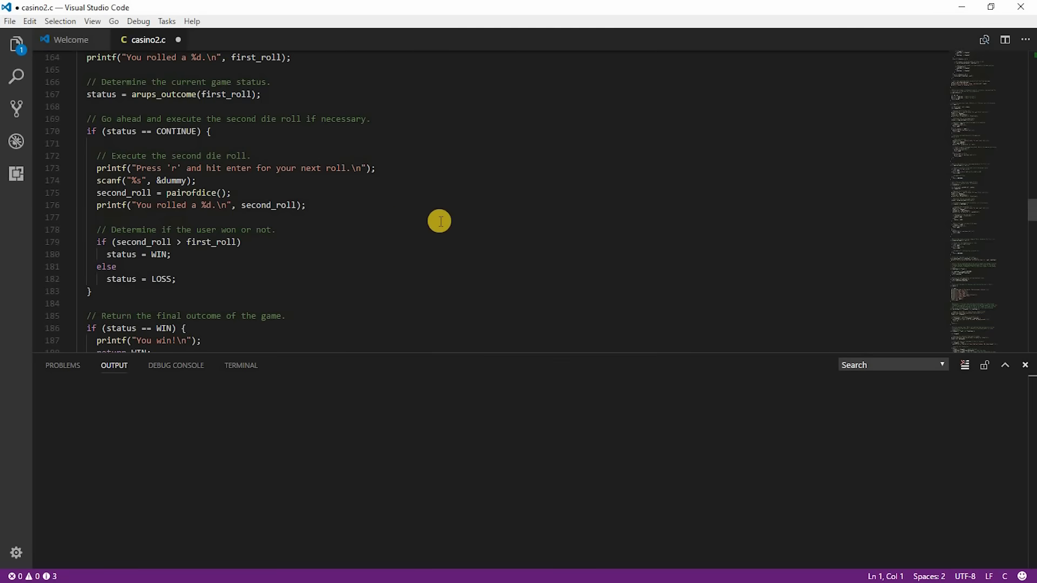
- Scroll casino2.c down to the dobuy function around line 268
scroll(down, 3)
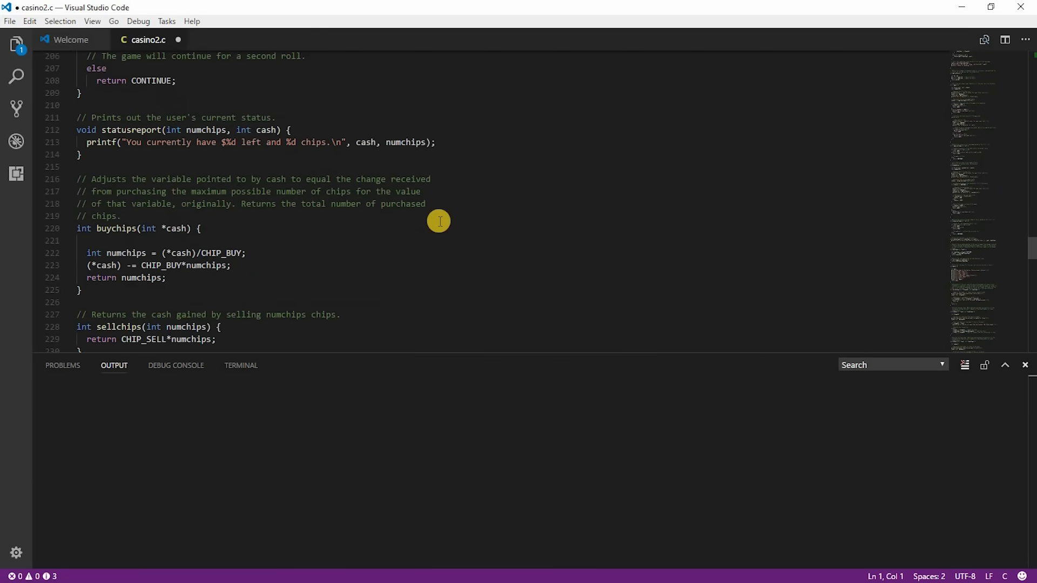
scroll(down, 3)
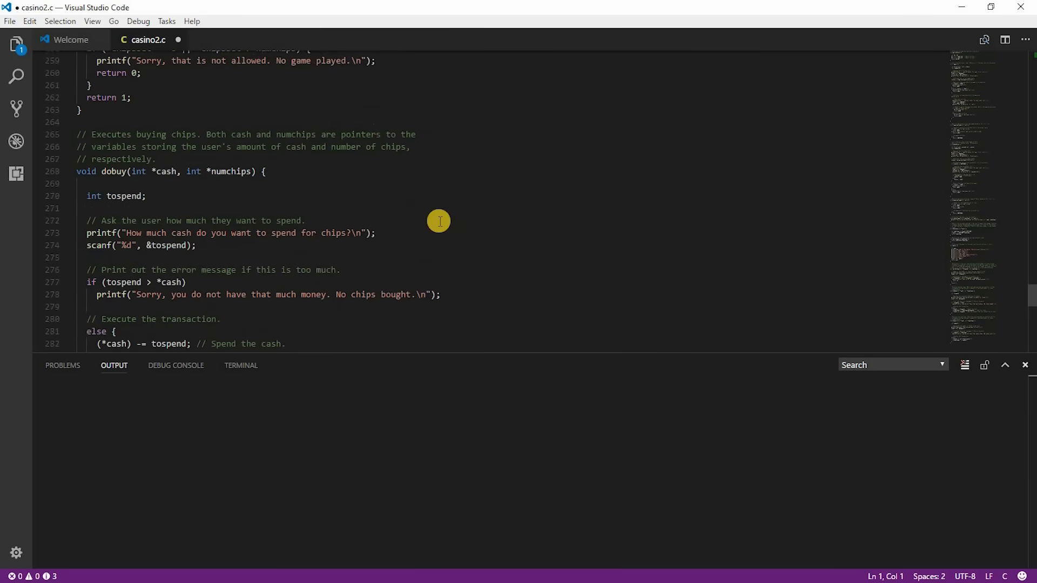
mouse_move(981, 190)
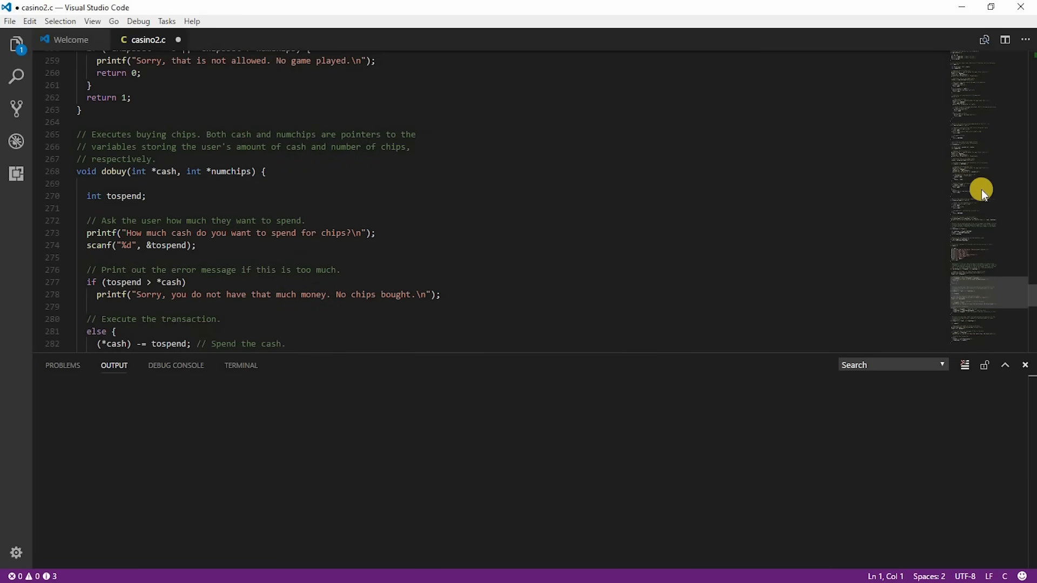
scroll(up, 3)
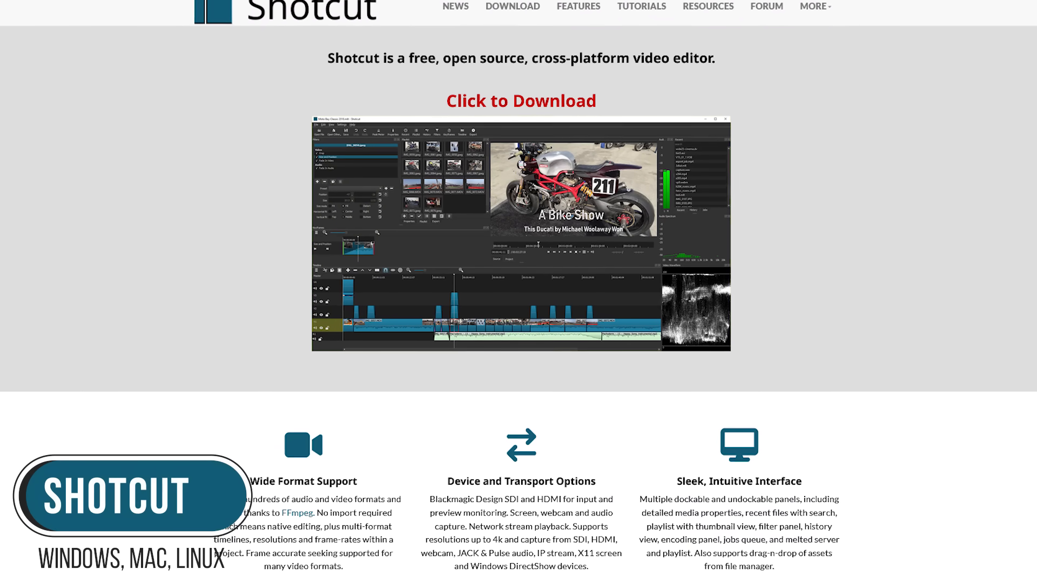
- Scroll the Shotcut homepage past the feature overview to the Audio Features section
scroll(down, 3)
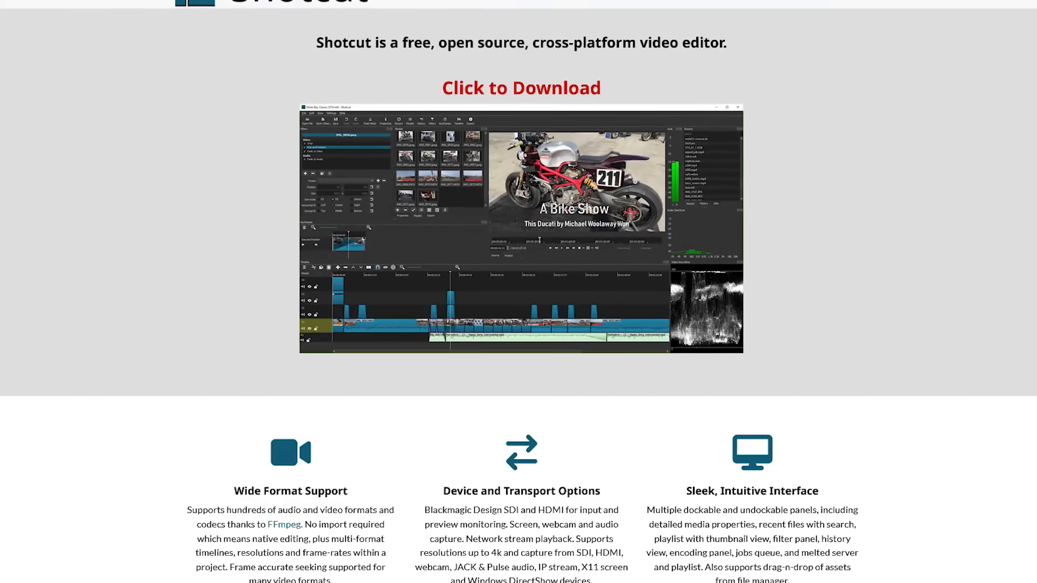
scroll(down, 3)
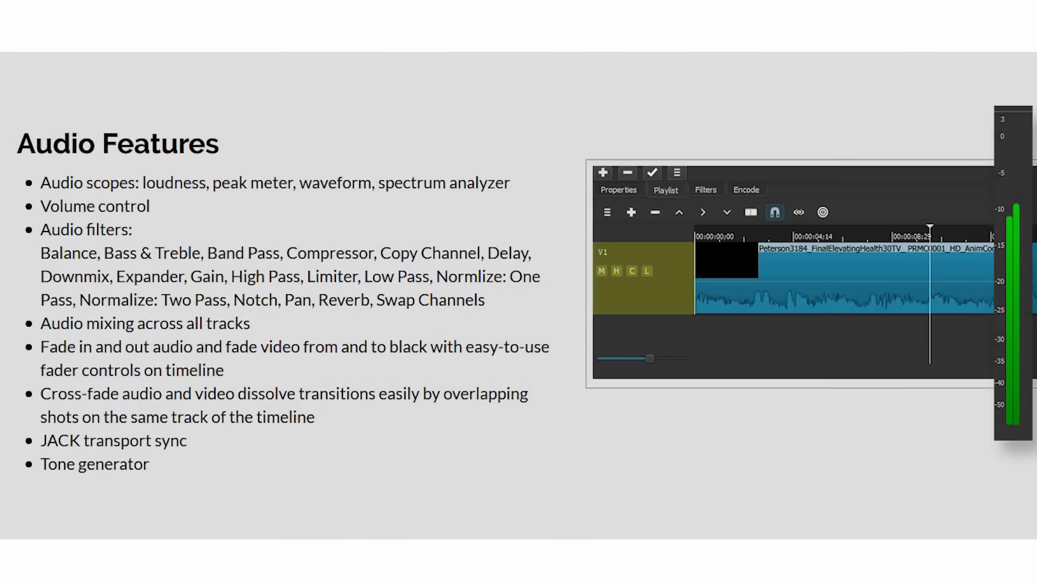
key(Right)
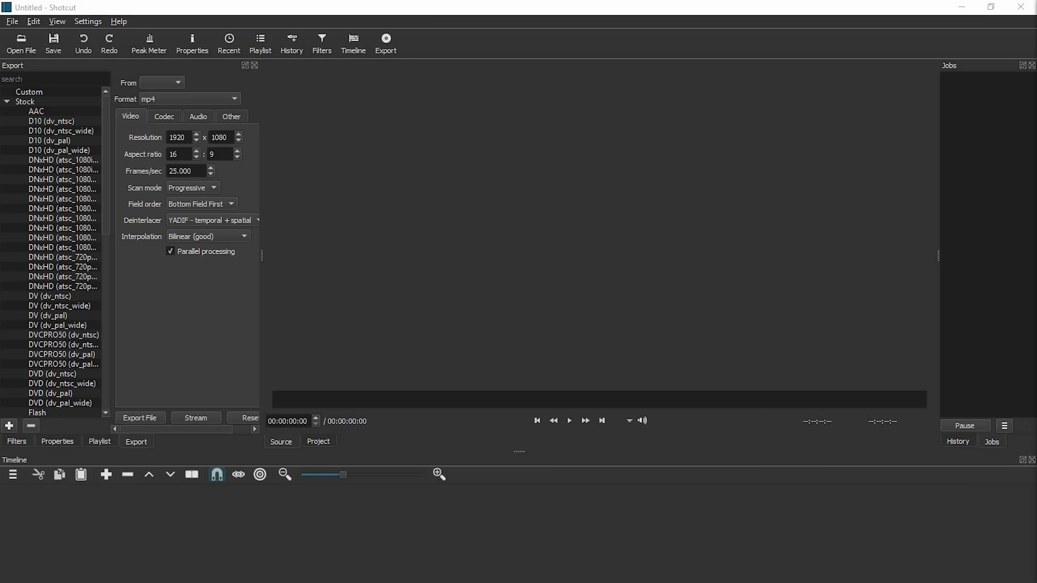
mouse_move(12, 474)
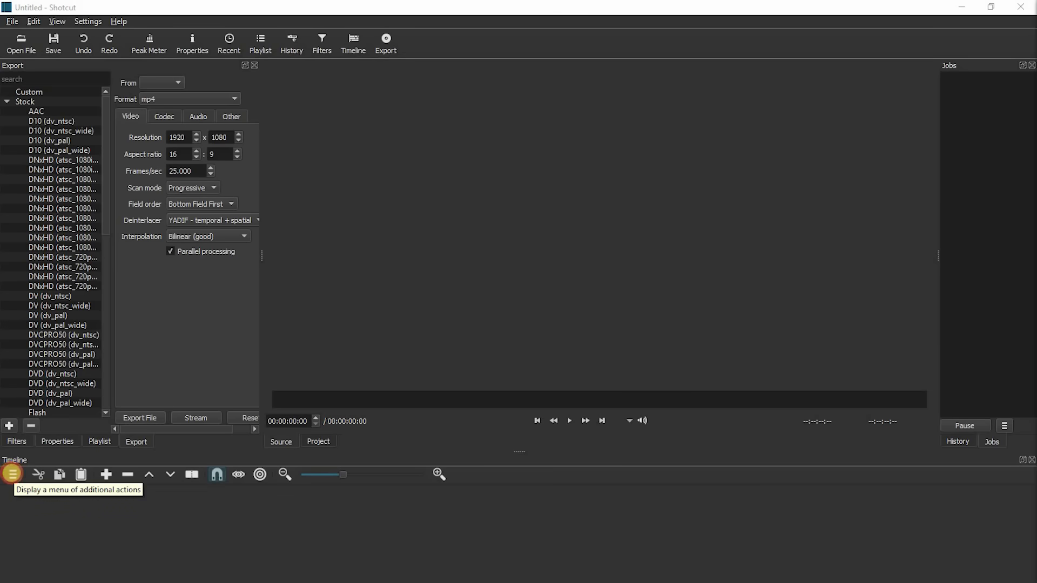
- Add a video track to the Shotcut timeline and show the playlist
click(12, 474)
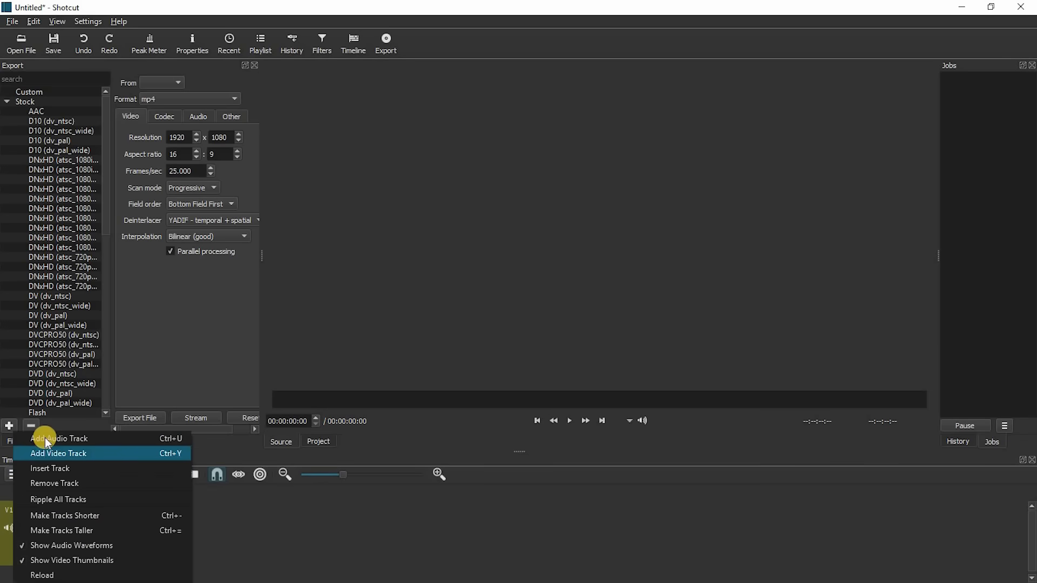
click(59, 453)
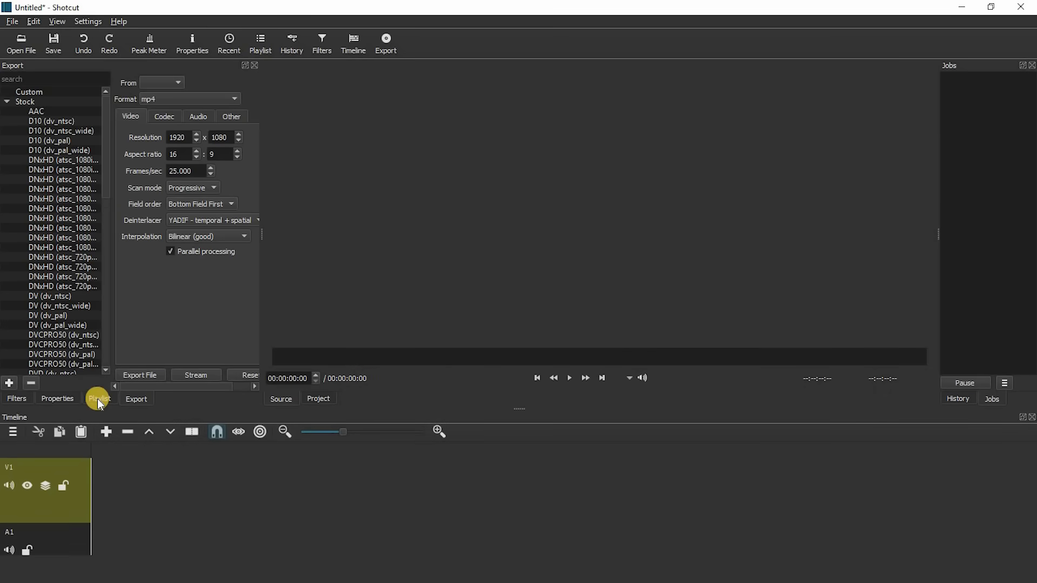
click(98, 398)
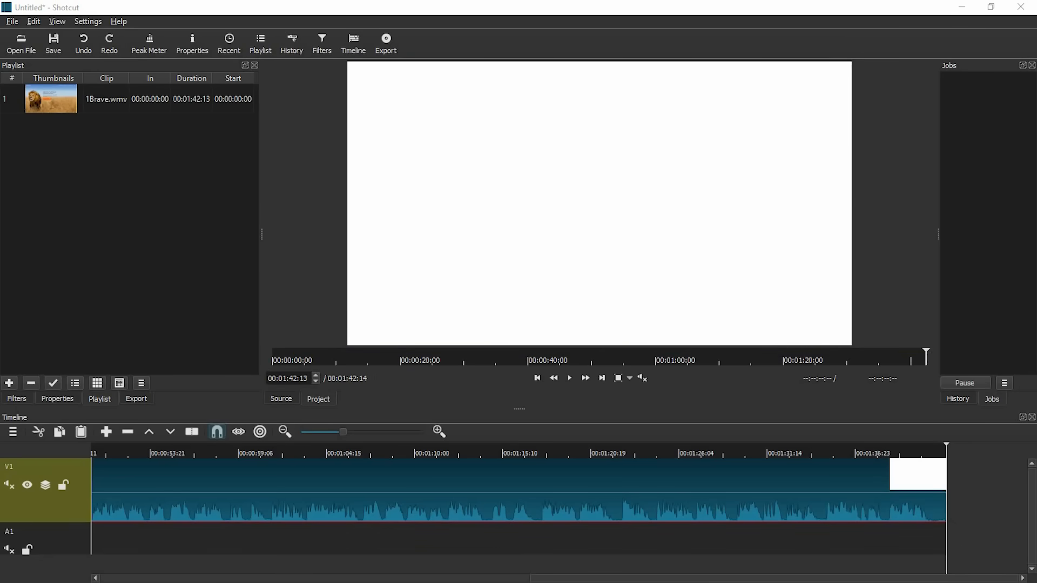
mouse_move(709, 246)
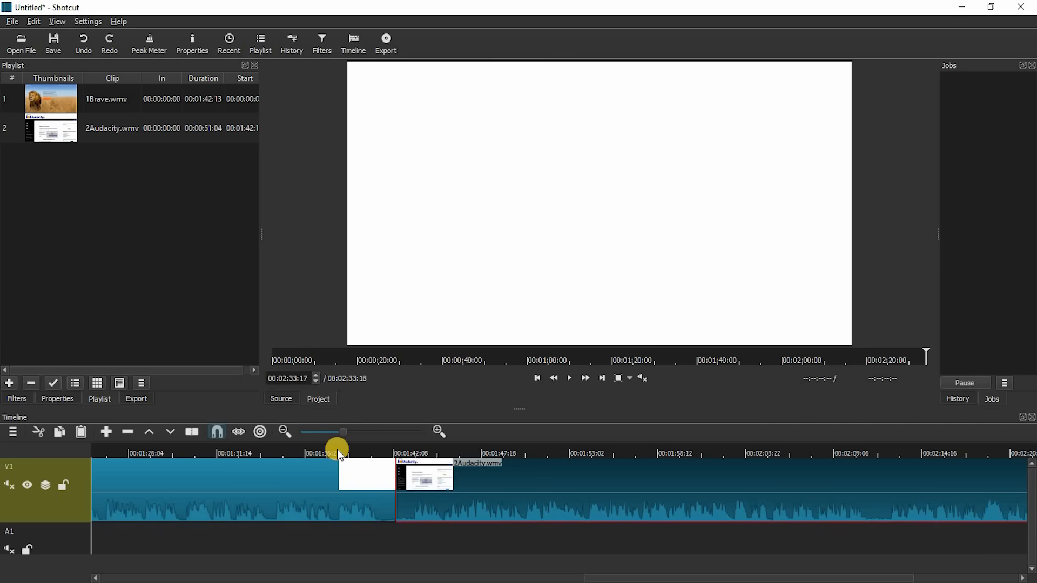
- Preview the cross-fade where the Brave and Audacity clips meet on V1
click(337, 454)
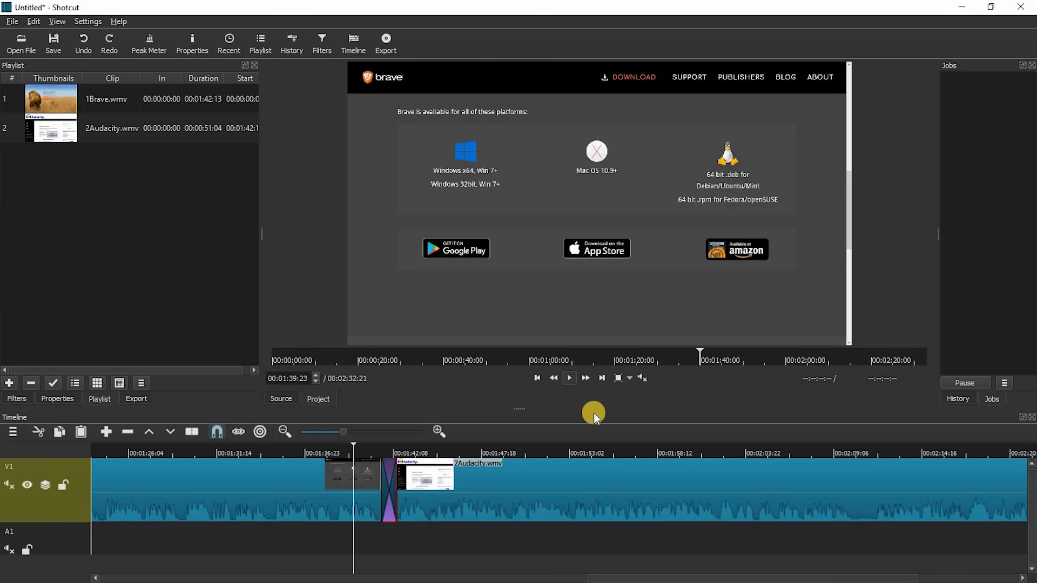
click(568, 377)
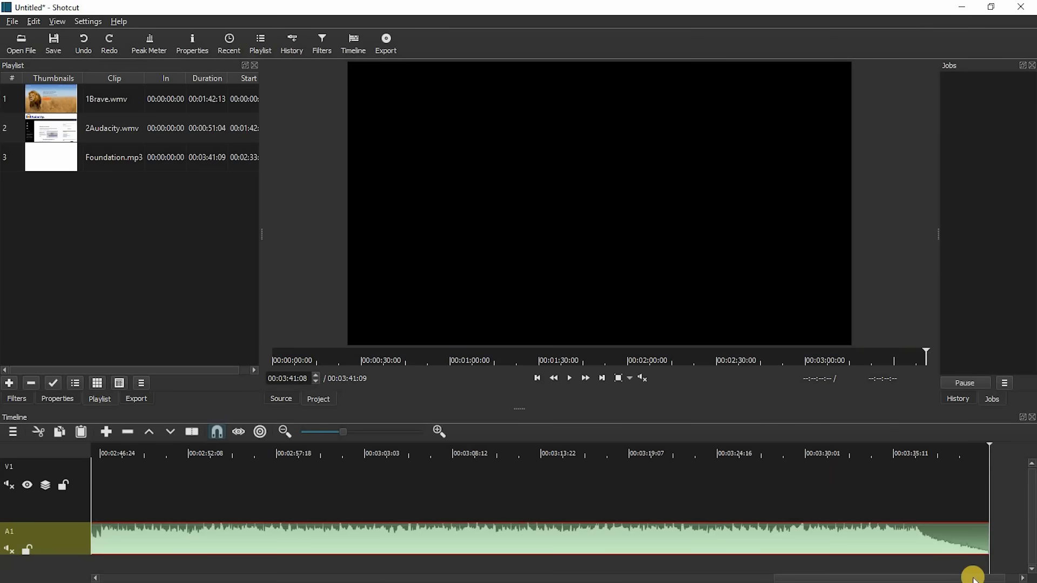
mouse_move(985, 542)
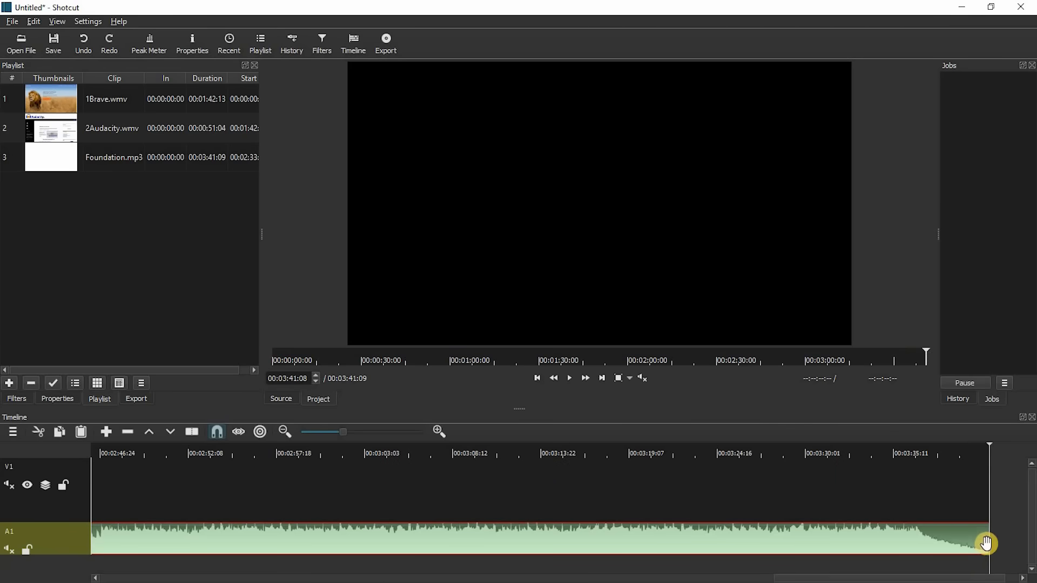
mouse_move(986, 539)
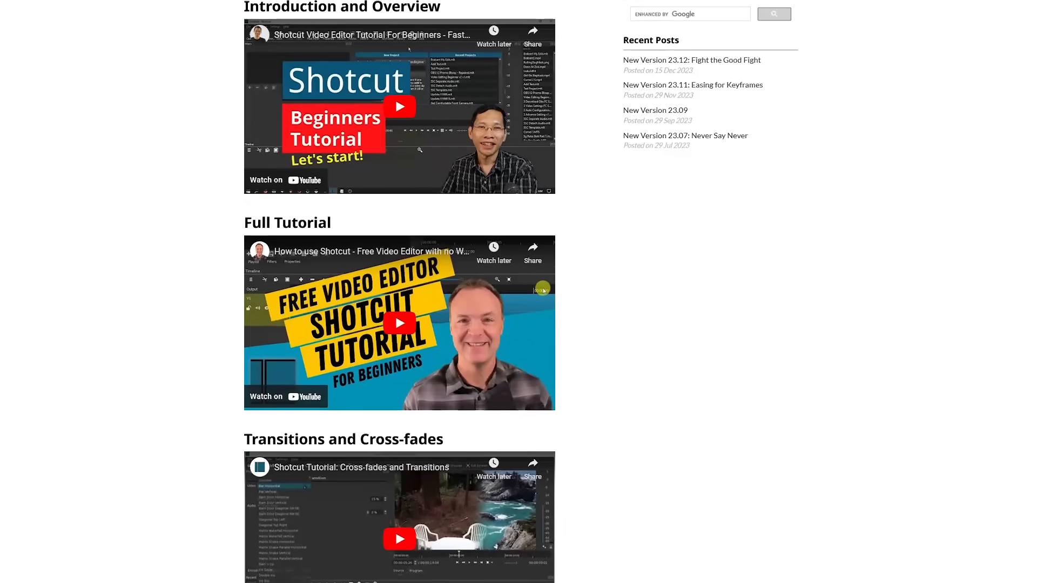
- Scroll past Shotcut's tutorial videos and go to the Download page's Windows installers
scroll(down, 3)
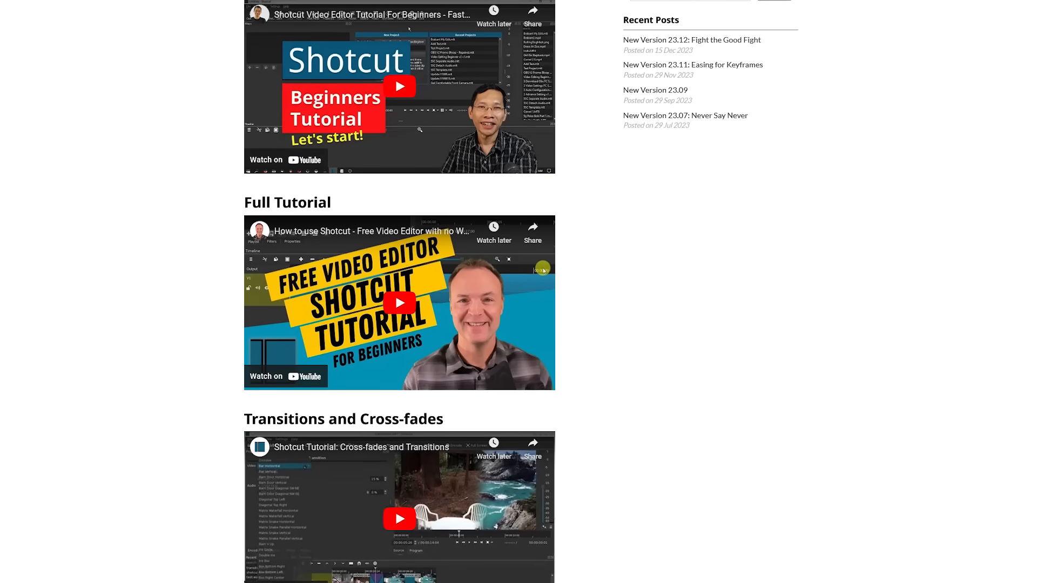
scroll(down, 3)
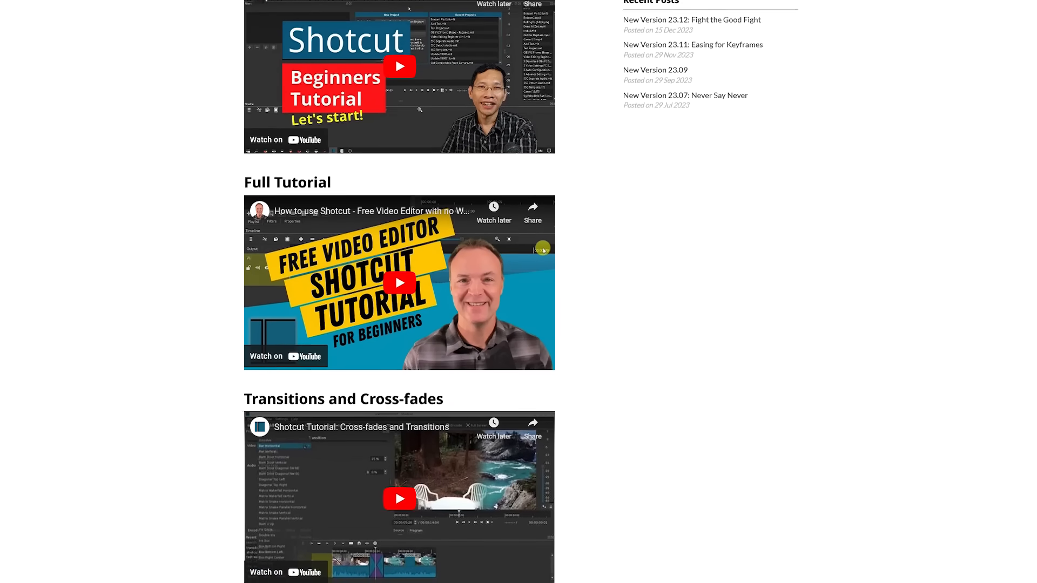
scroll(down, 3)
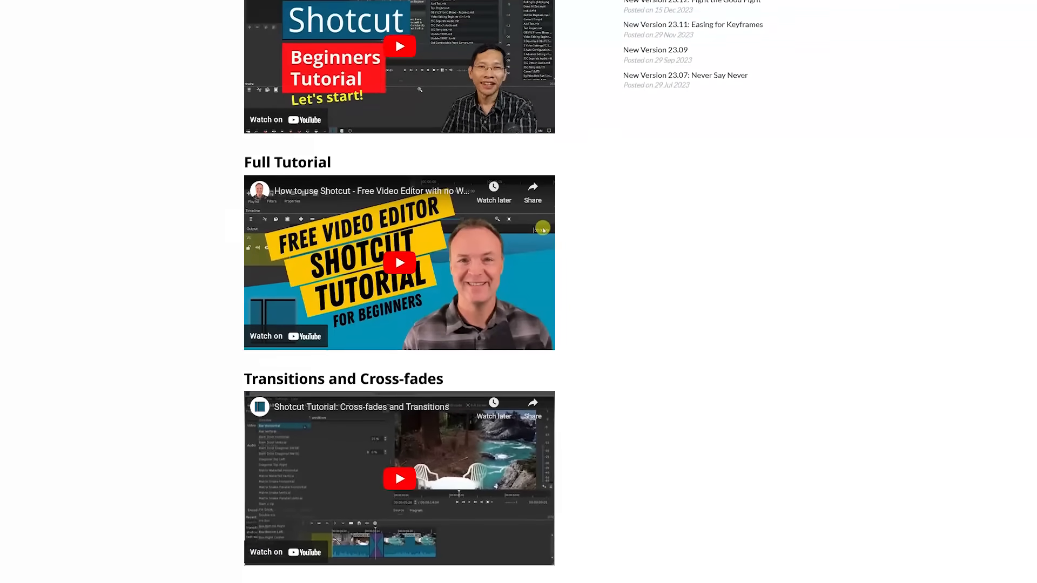
scroll(down, 3)
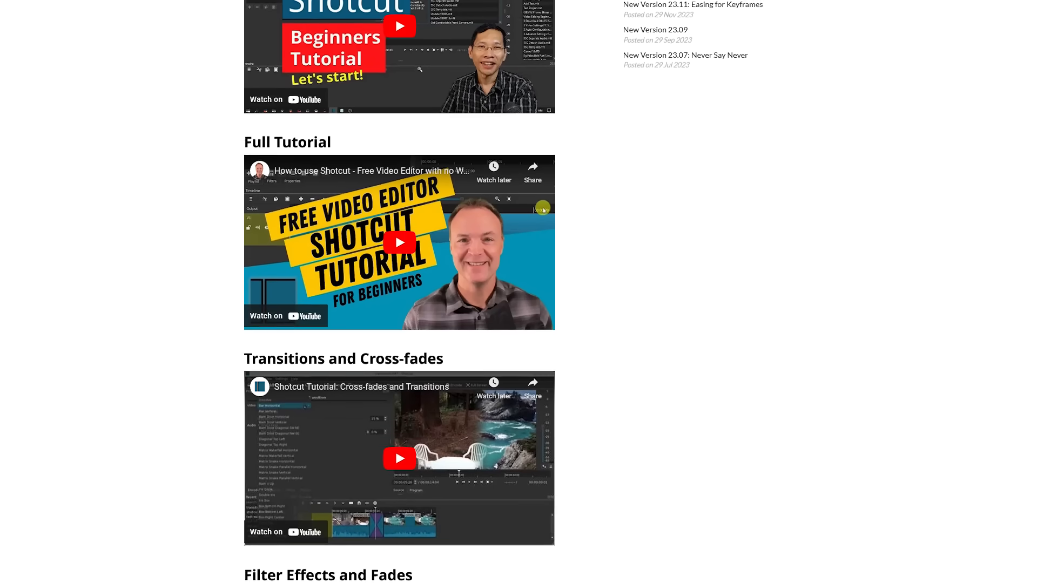
click(506, 18)
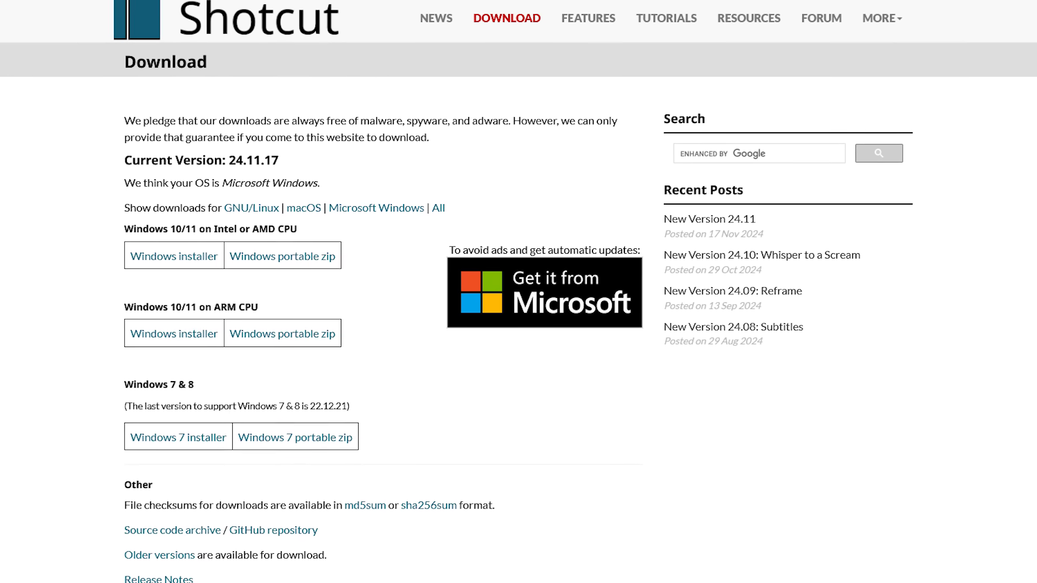
scroll(down, 3)
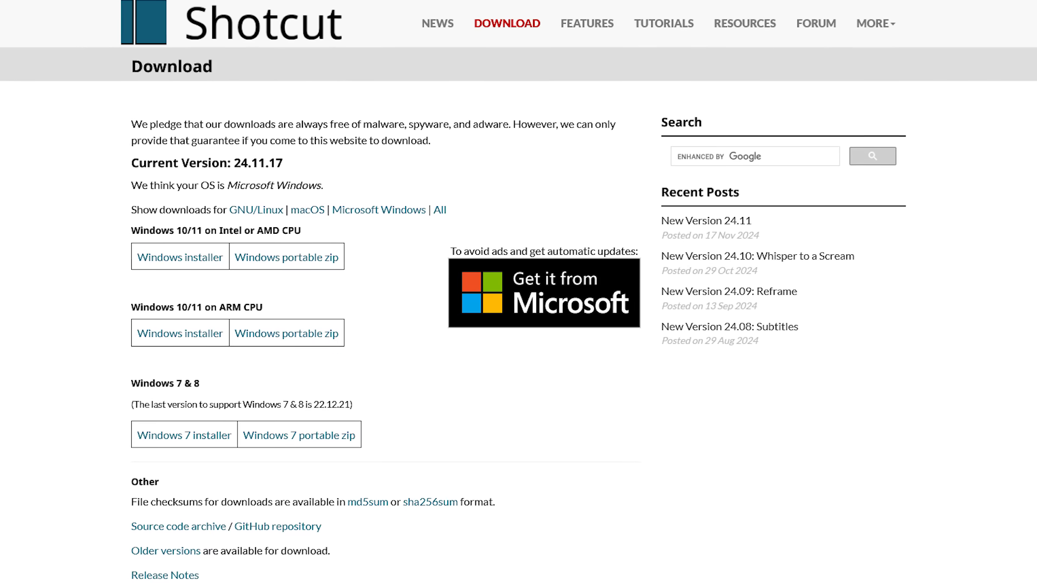
click(543, 293)
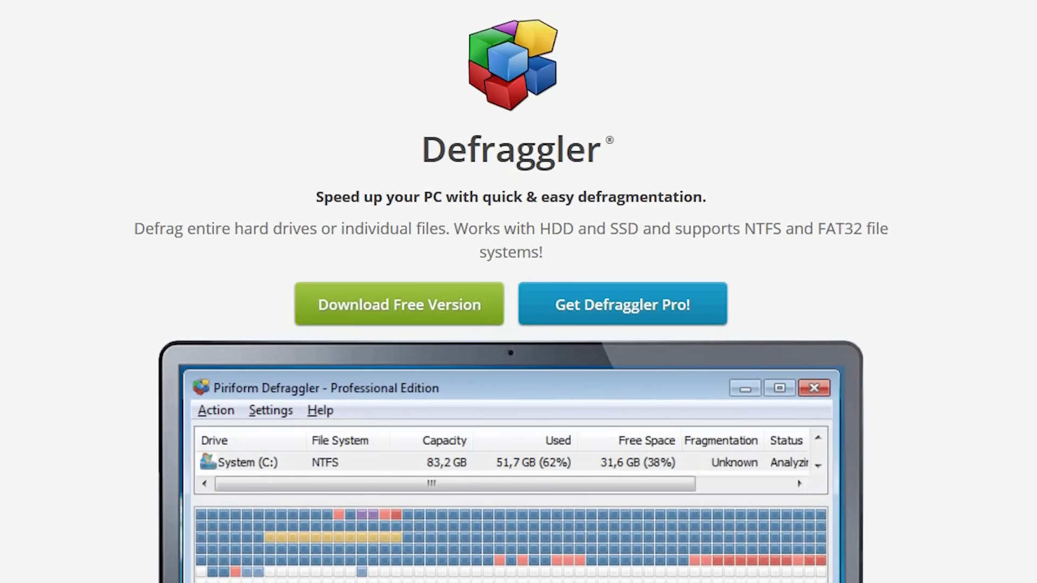
scroll(down, 3)
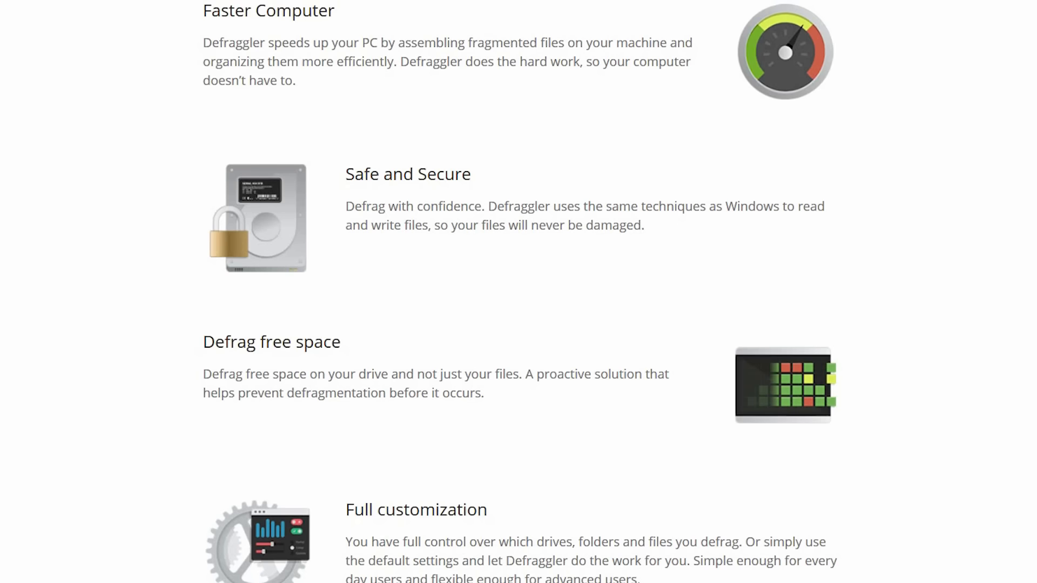
scroll(down, 3)
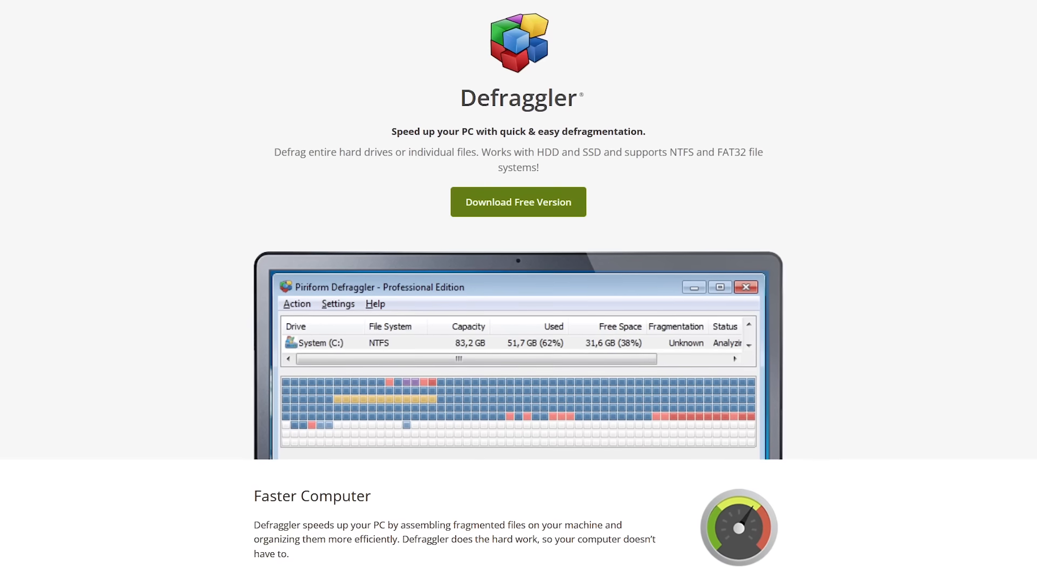
scroll(down, 3)
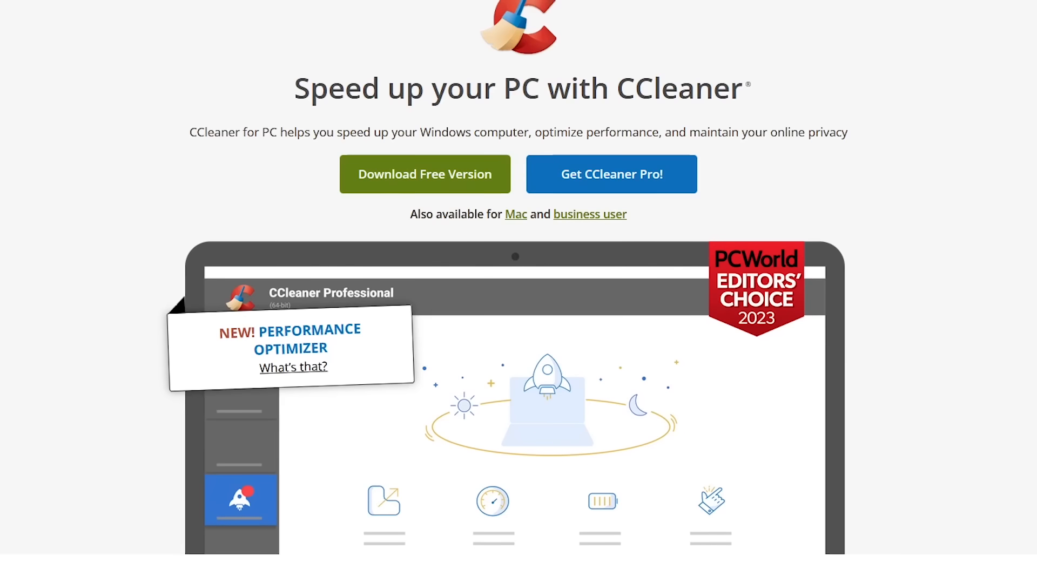
scroll(down, 3)
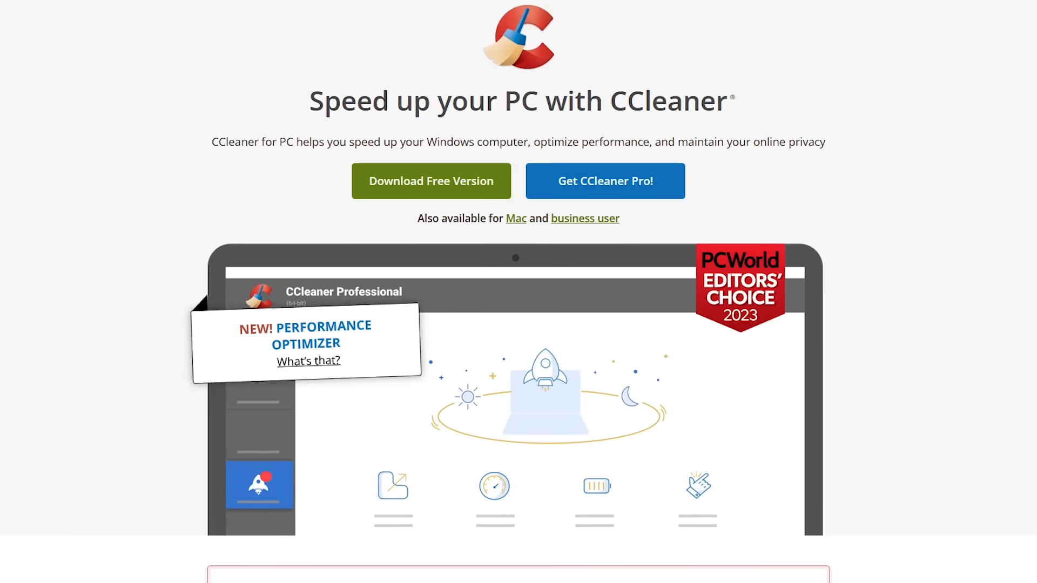
scroll(down, 3)
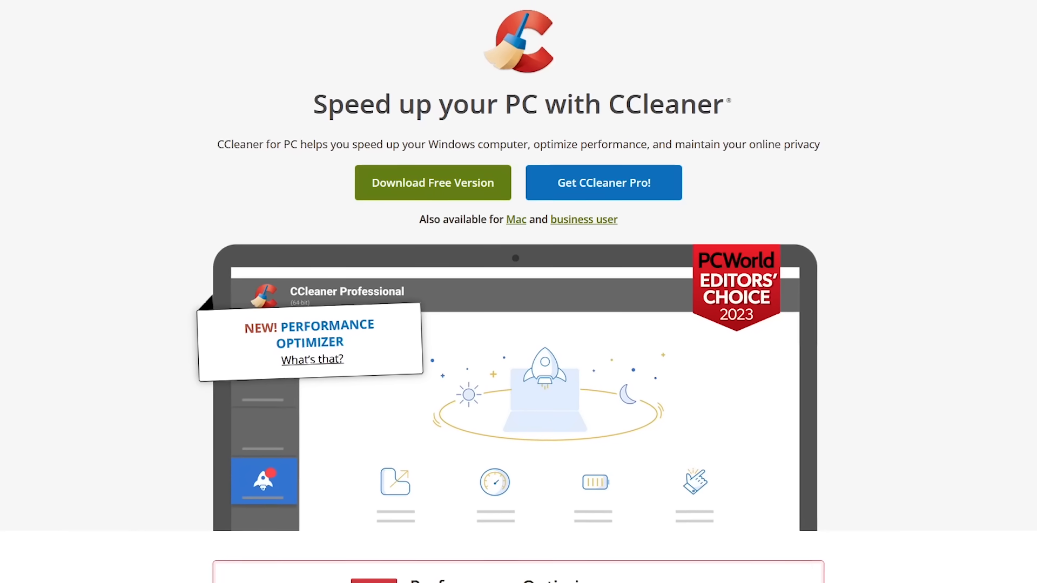
scroll(down, 3)
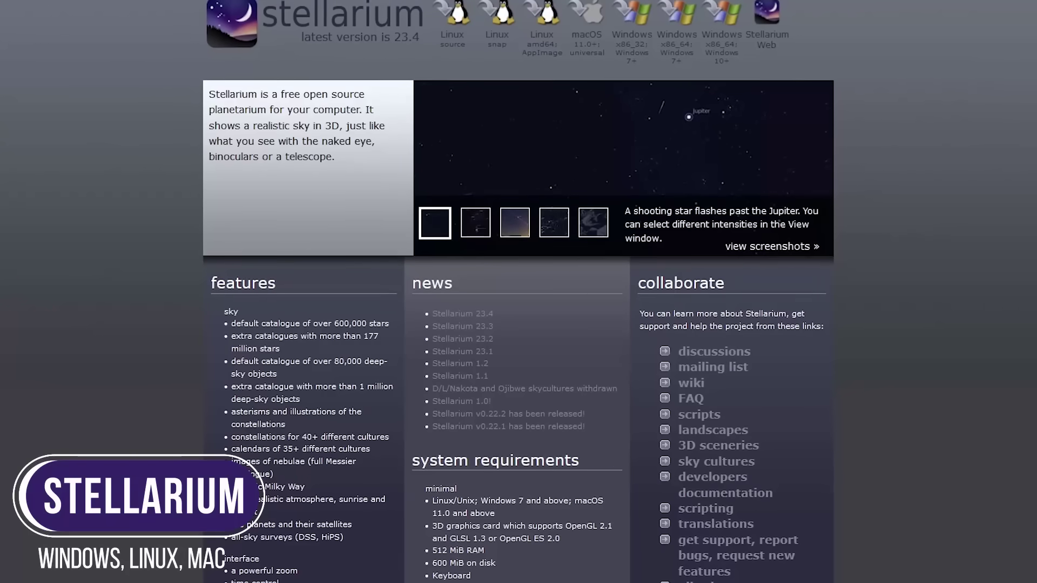
scroll(up, 3)
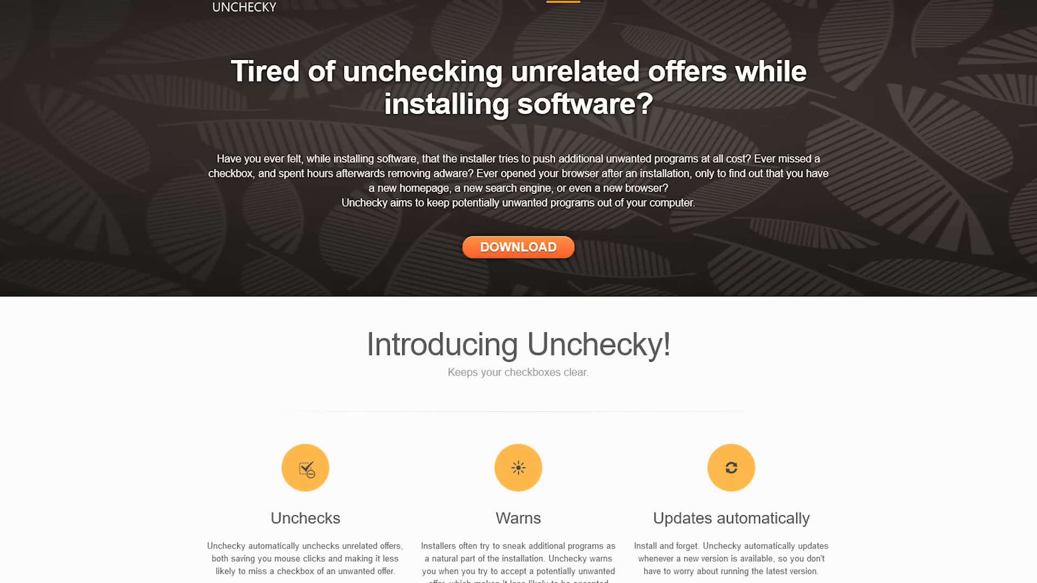
scroll(down, 3)
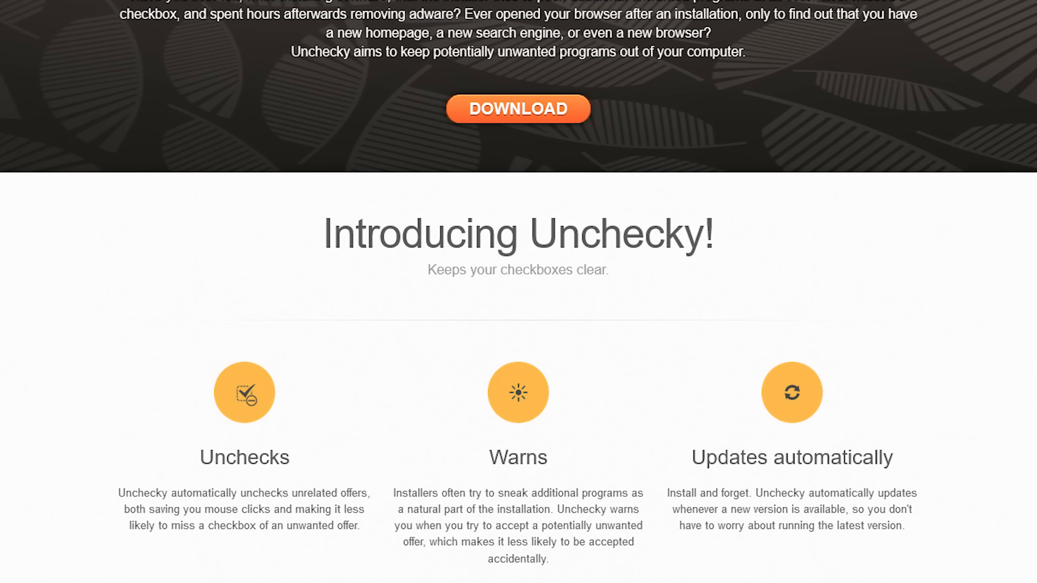
scroll(up, 3)
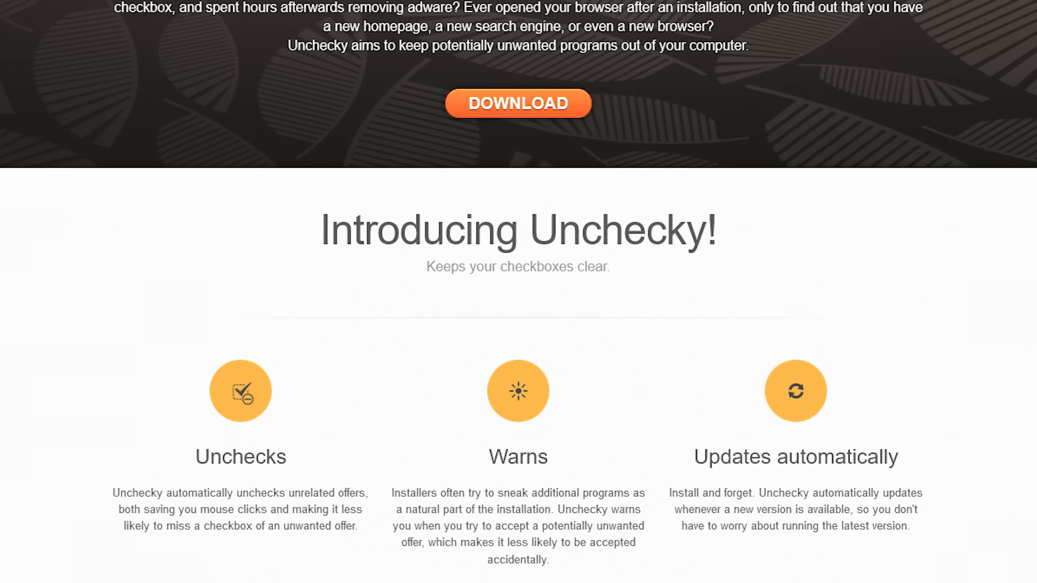
scroll(up, 3)
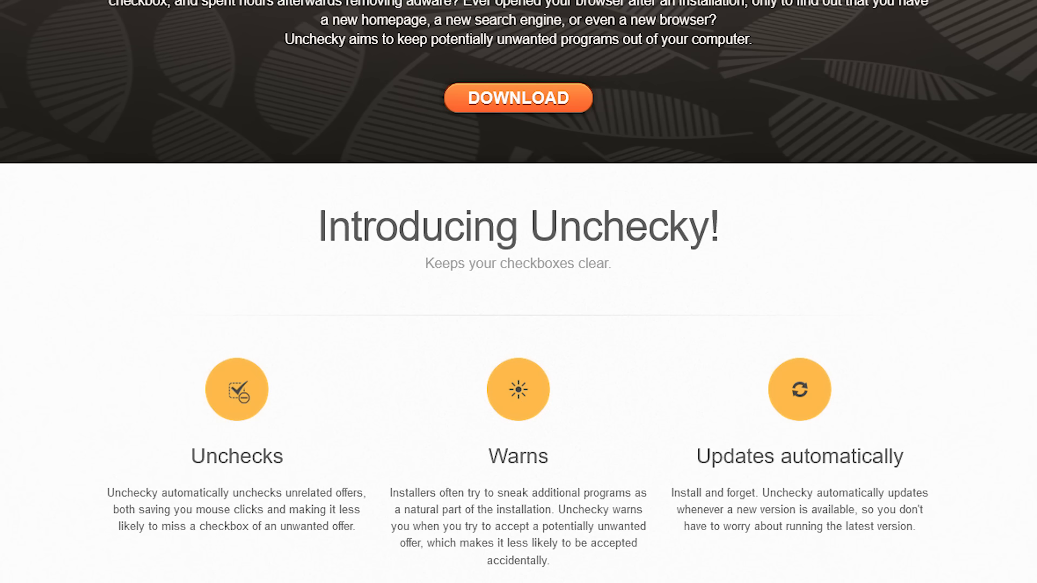
scroll(down, 3)
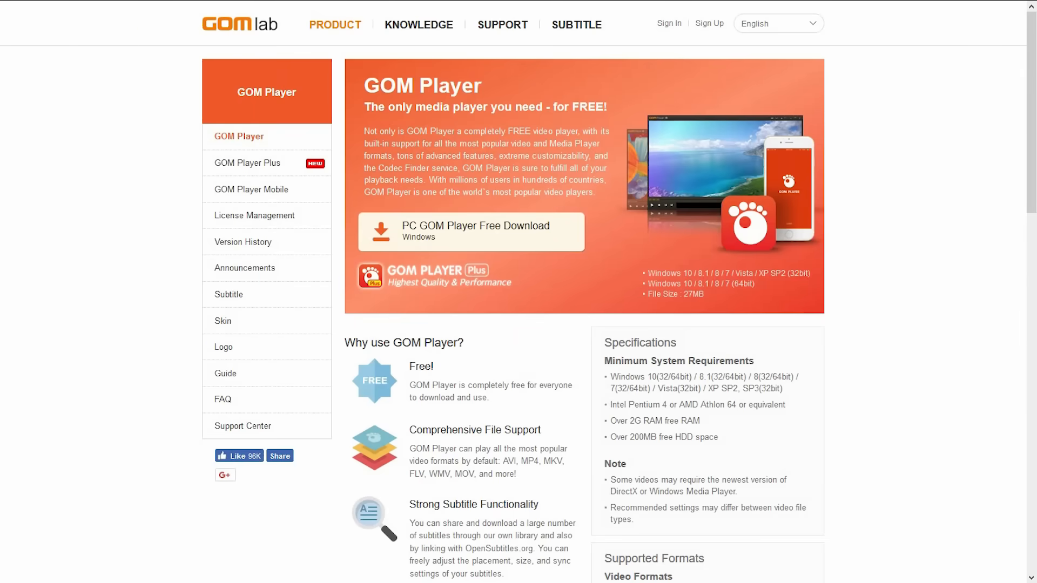
- Run GOM Player setup in English with default components and install folder
click(469, 231)
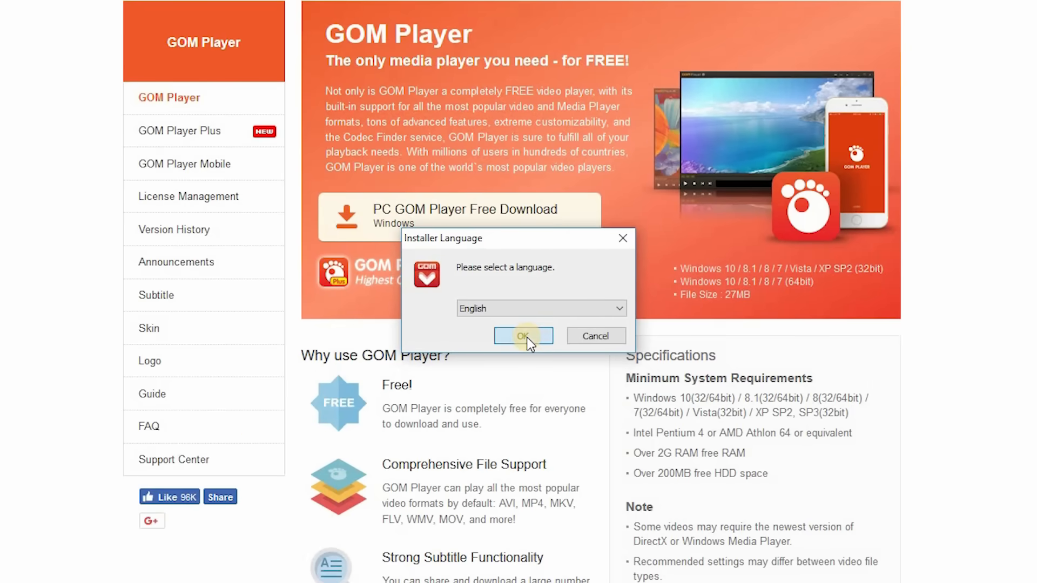
click(523, 336)
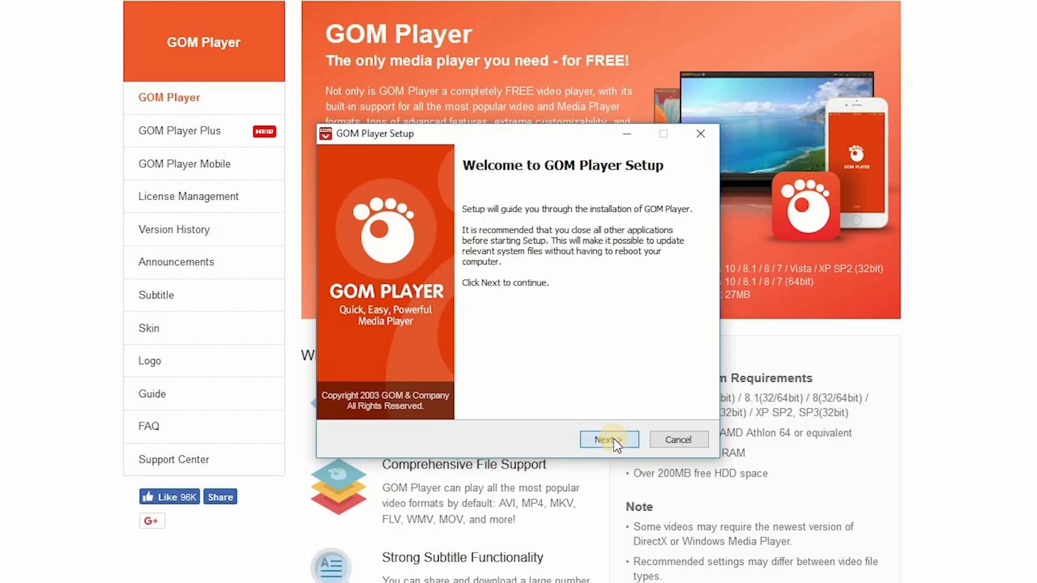
click(608, 439)
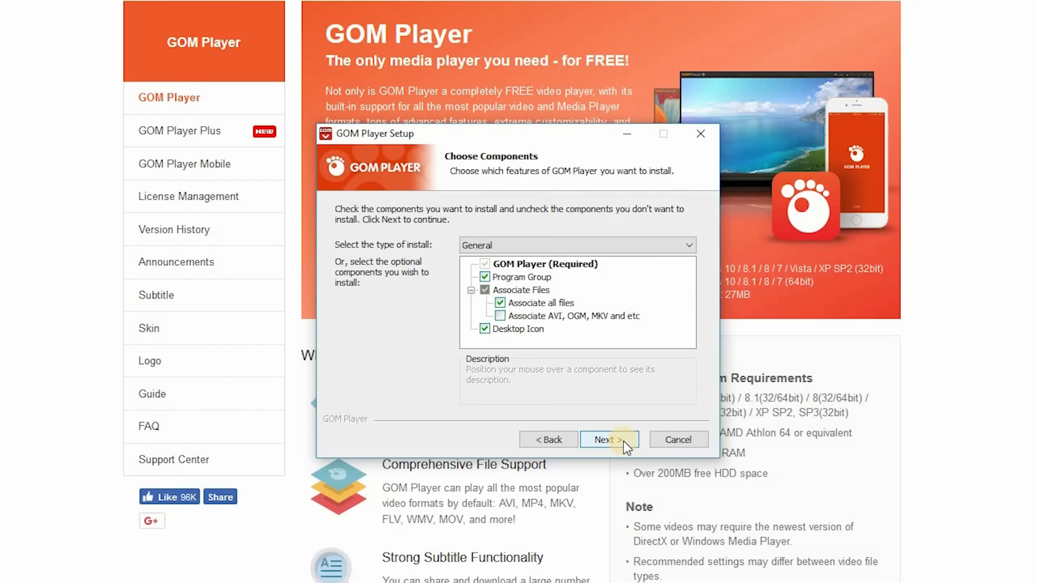
click(605, 439)
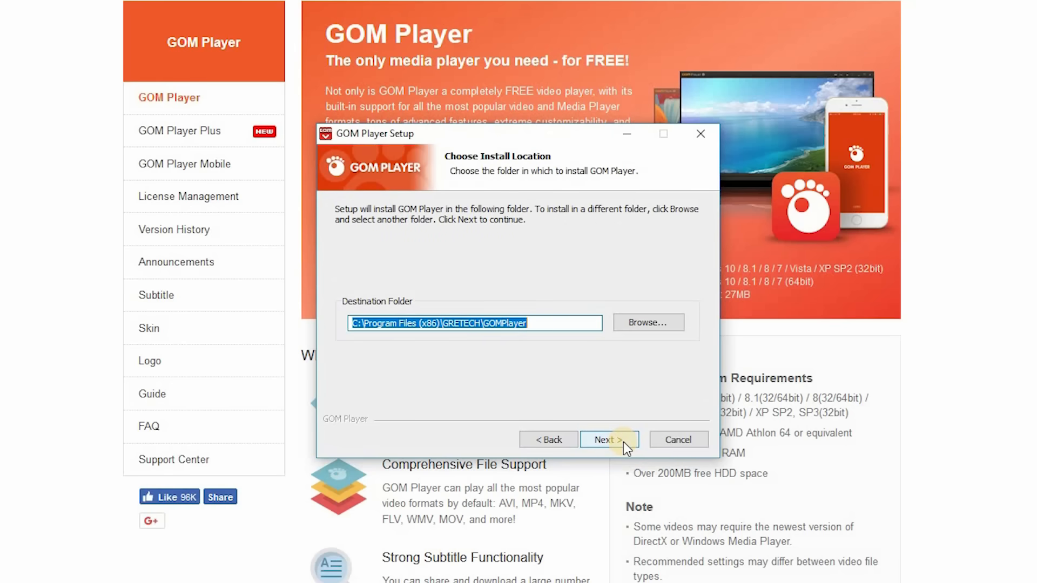
click(604, 440)
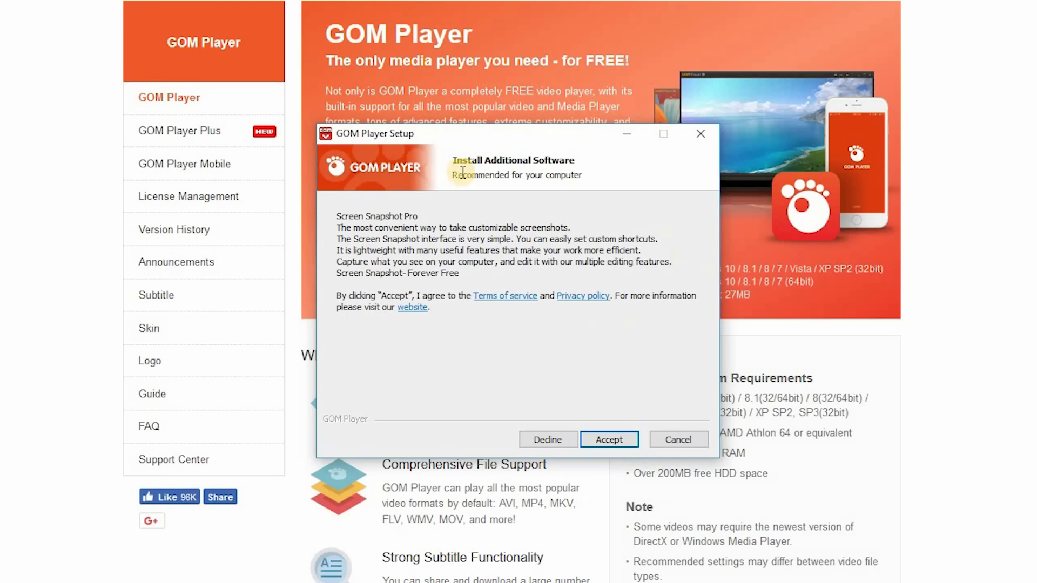
mouse_move(538, 202)
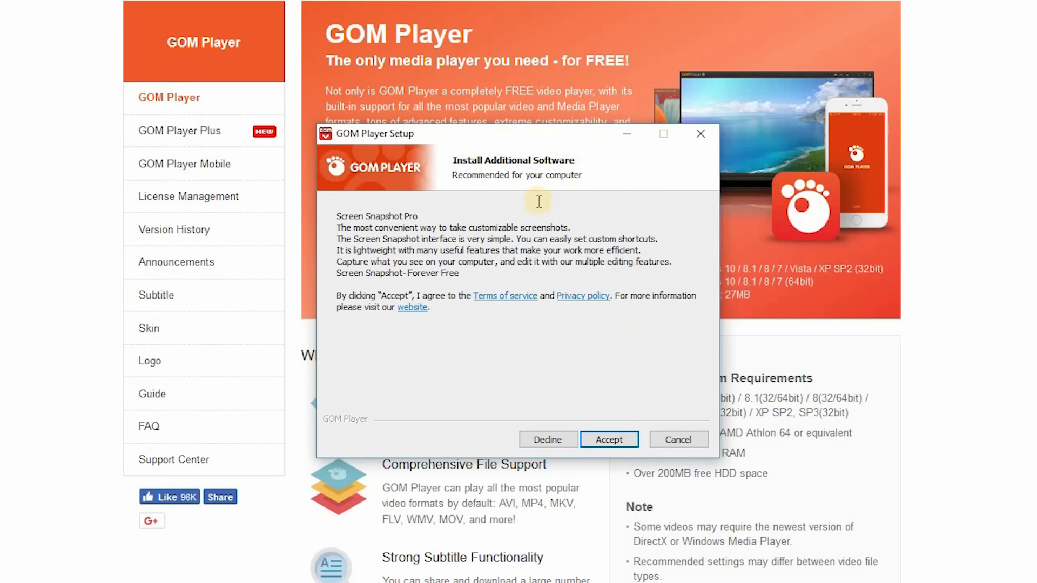
mouse_move(584, 262)
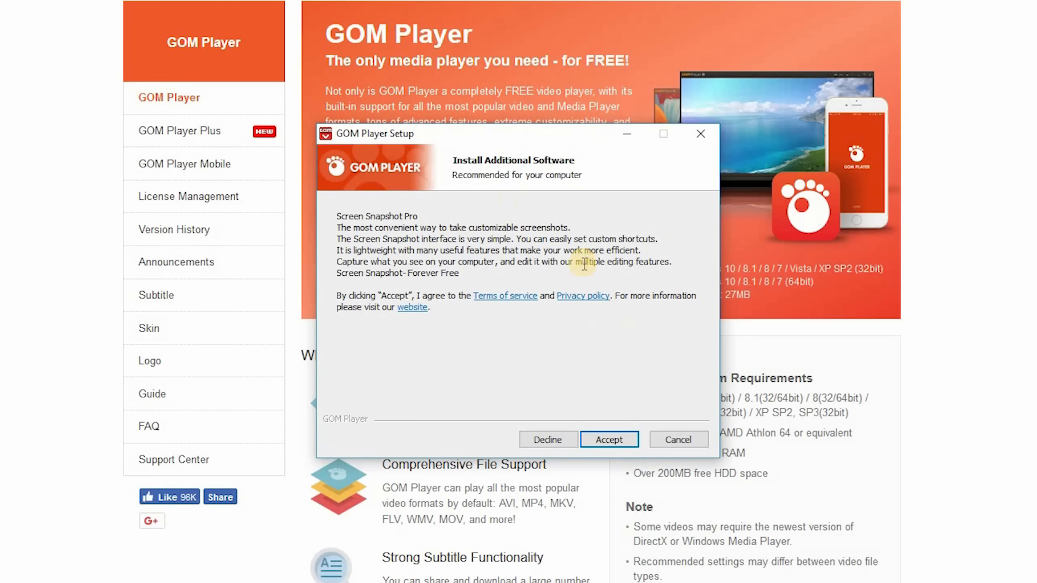
mouse_move(615, 386)
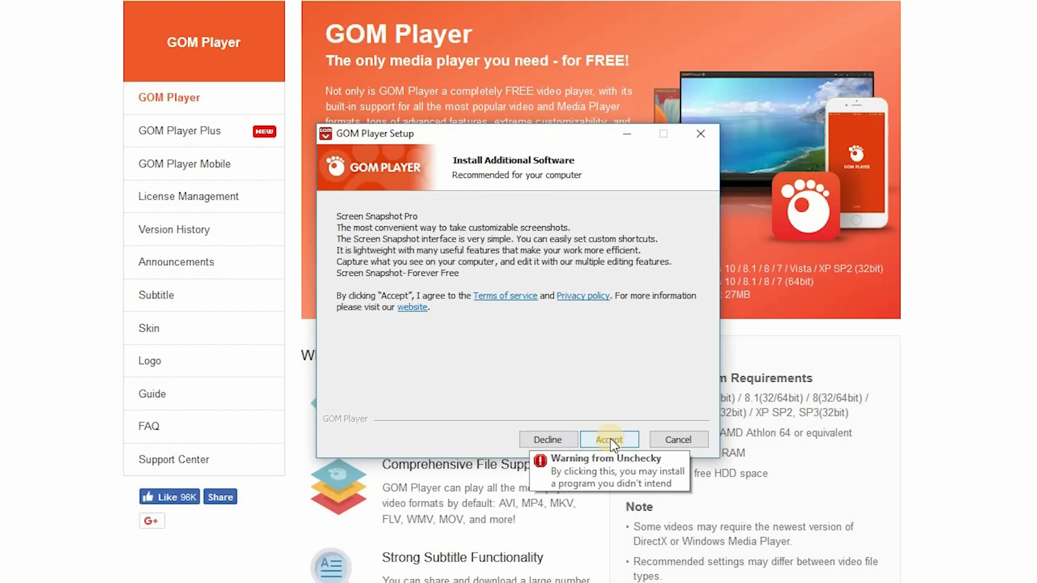
- Decline the bundled Screen Snapshot Pro offer in the GOM Player installer
click(547, 439)
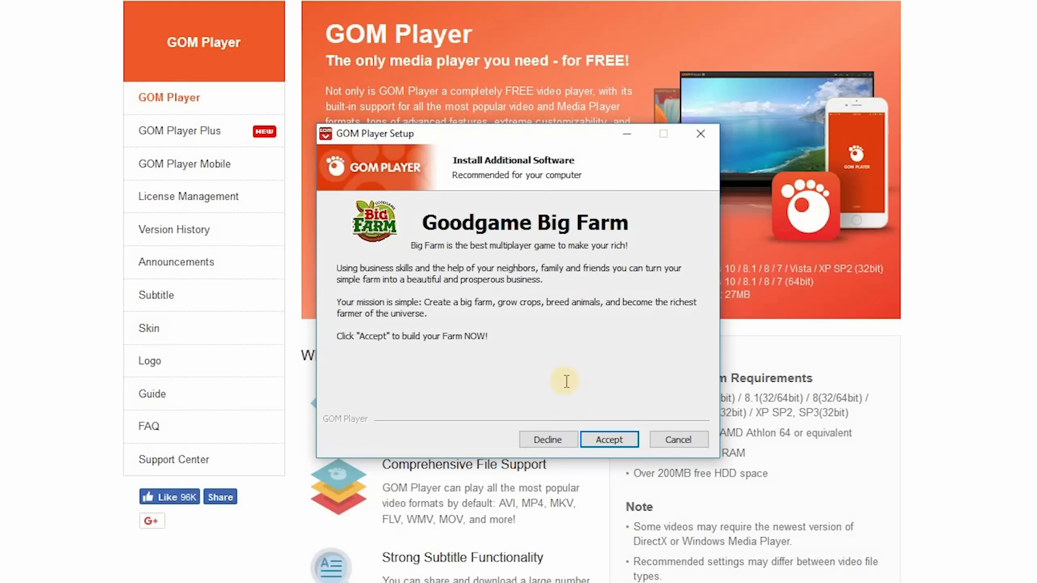
mouse_move(601, 397)
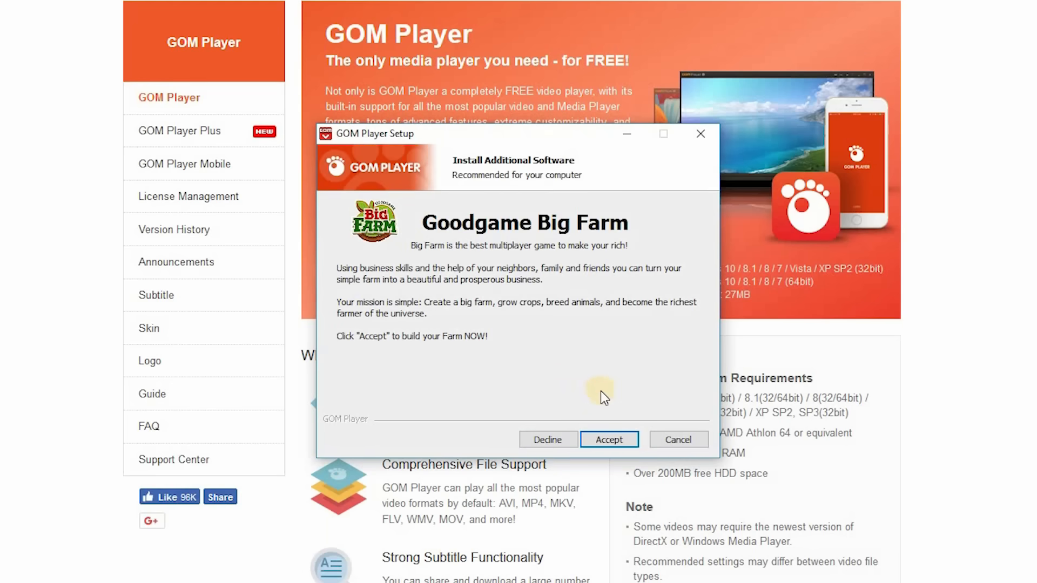
mouse_move(608, 439)
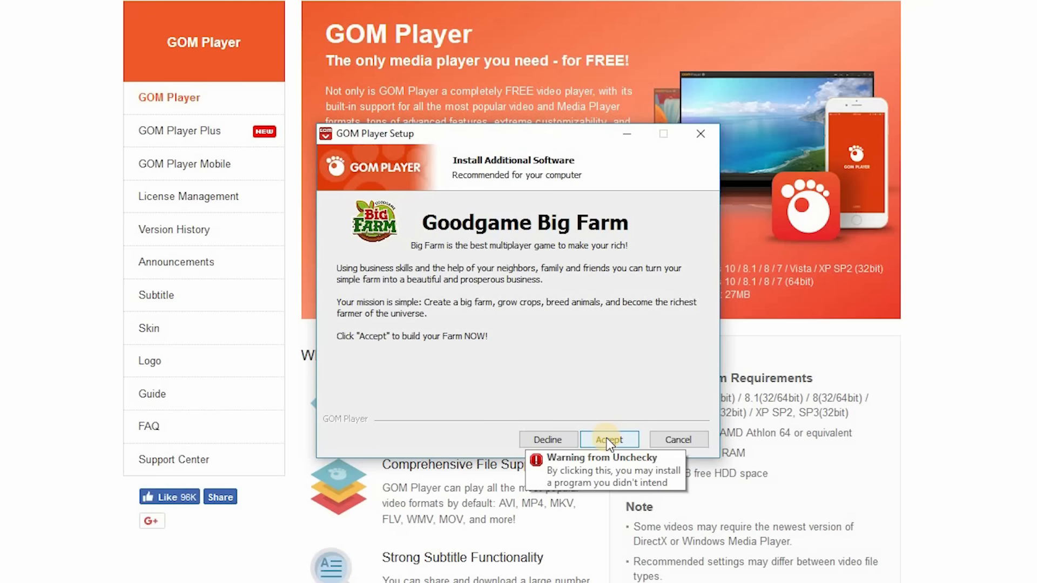
mouse_move(548, 439)
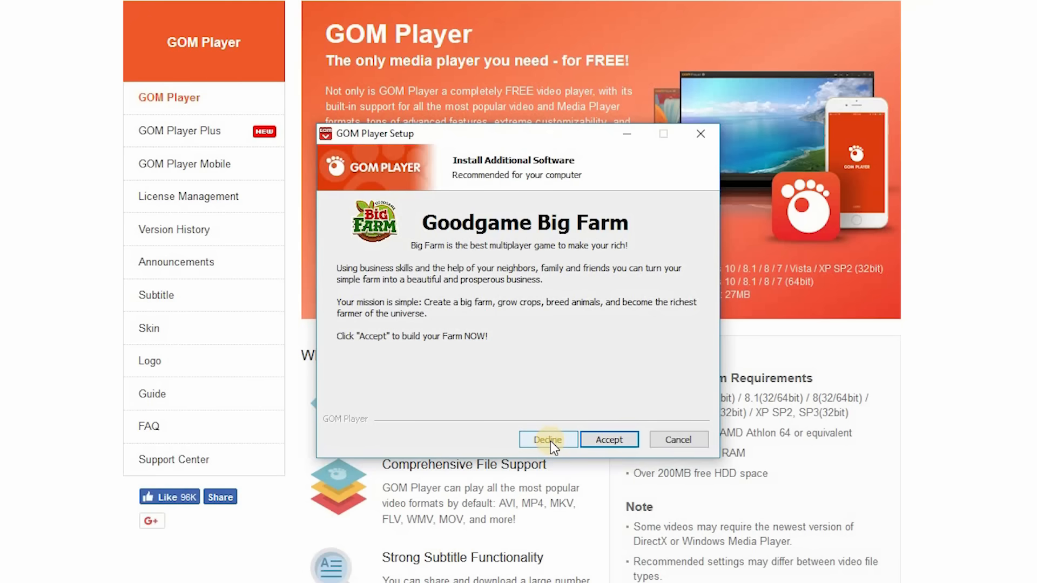